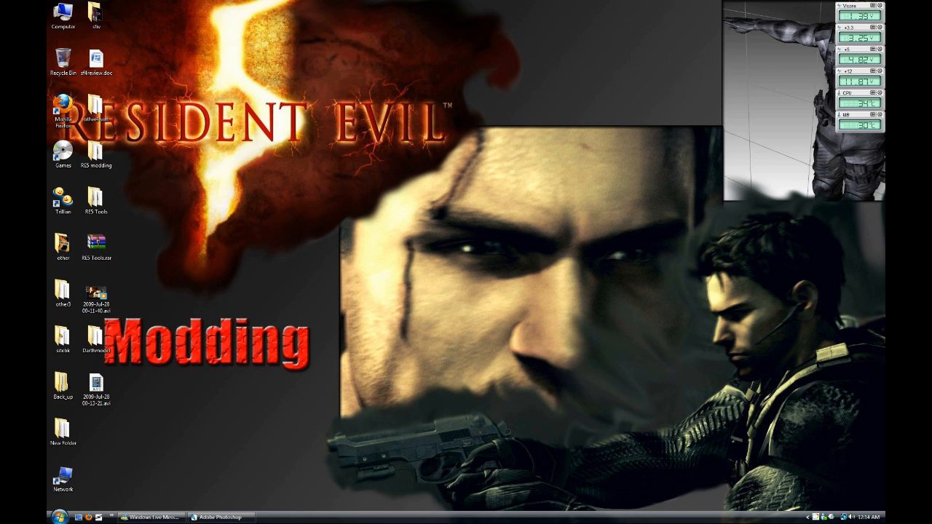
Step: Launch quickbms.exe from the RE5 Tools > quickbms folder
left_click(96, 153)
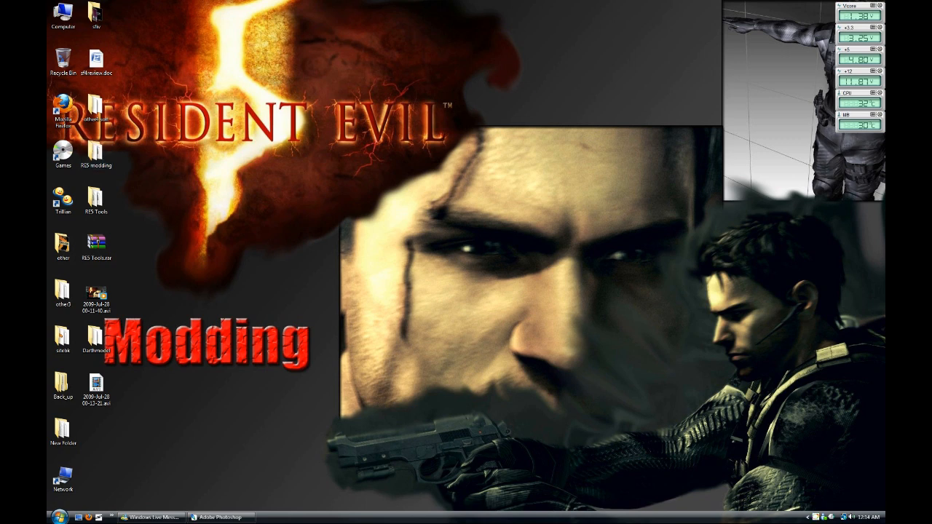
left_click(97, 155)
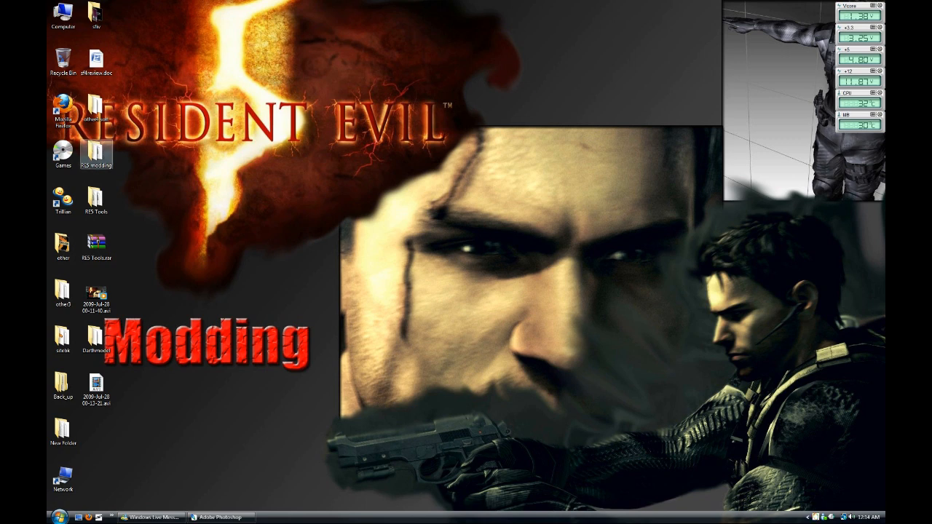
double_click(96, 243)
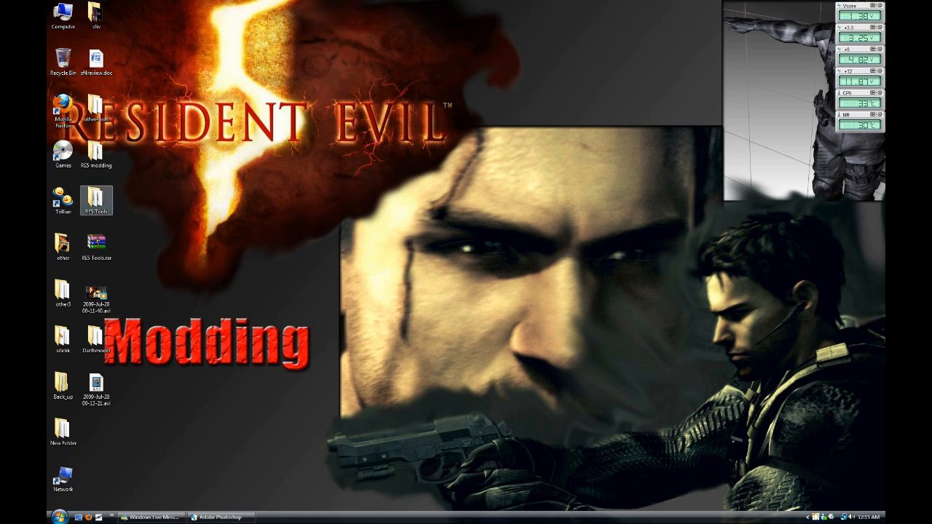
double_click(95, 200)
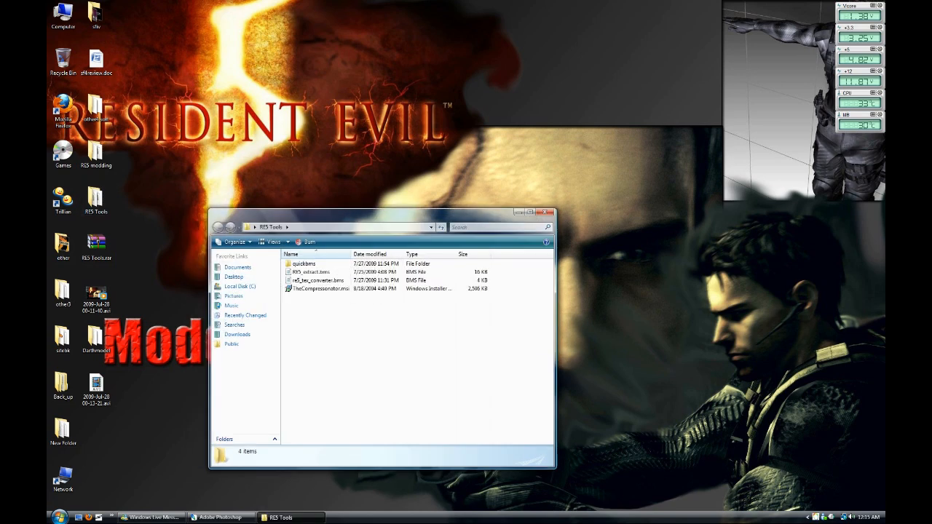
double_click(304, 264)
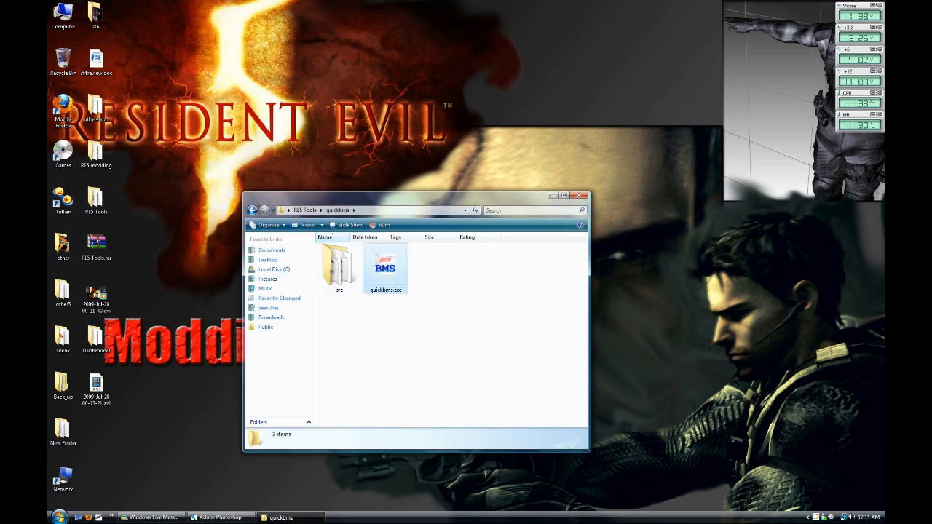
double_click(385, 266)
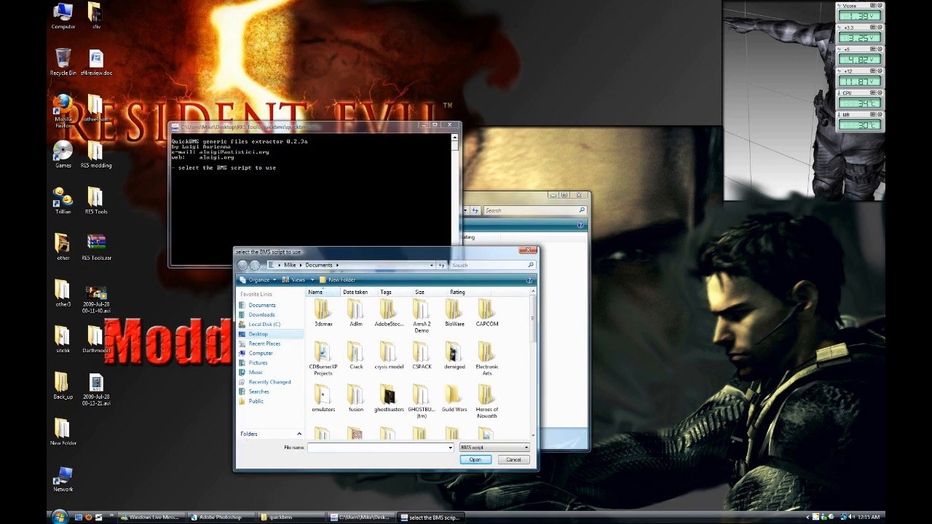
Step: Choose RE5_extract.bms from Desktop > RE5 Tools as the extraction script
left_click(258, 334)
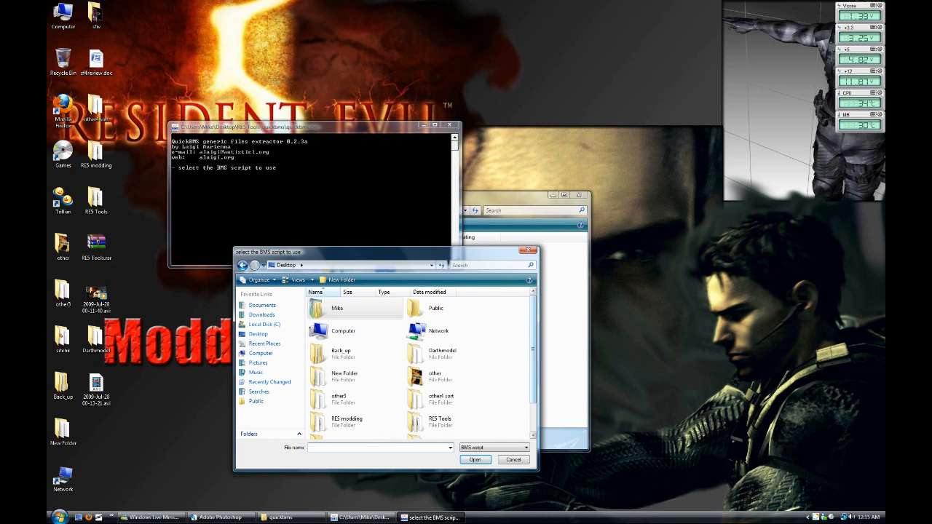
scroll("down", 3)
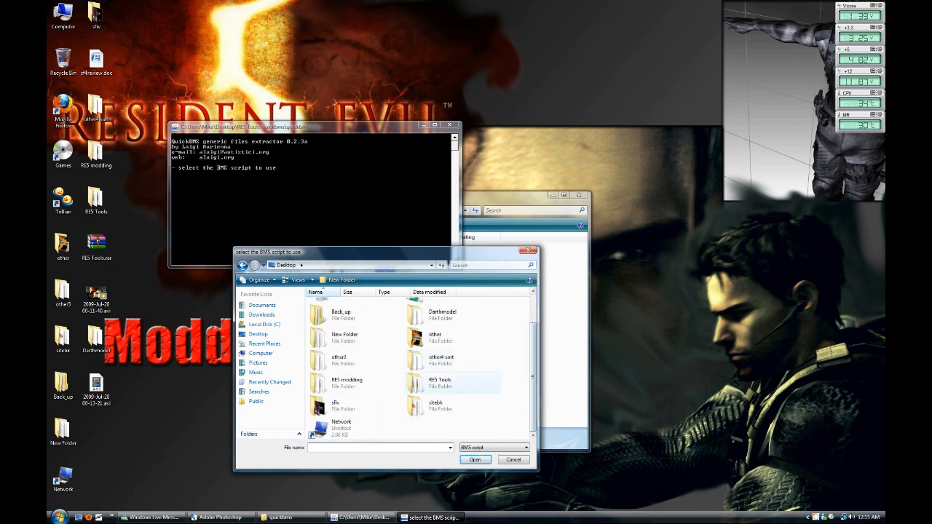
double_click(440, 382)
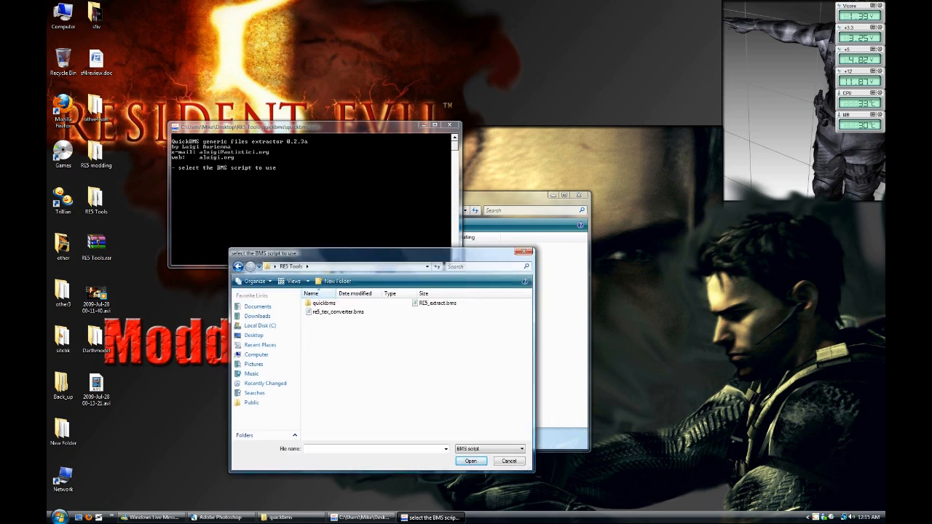
left_click(437, 303)
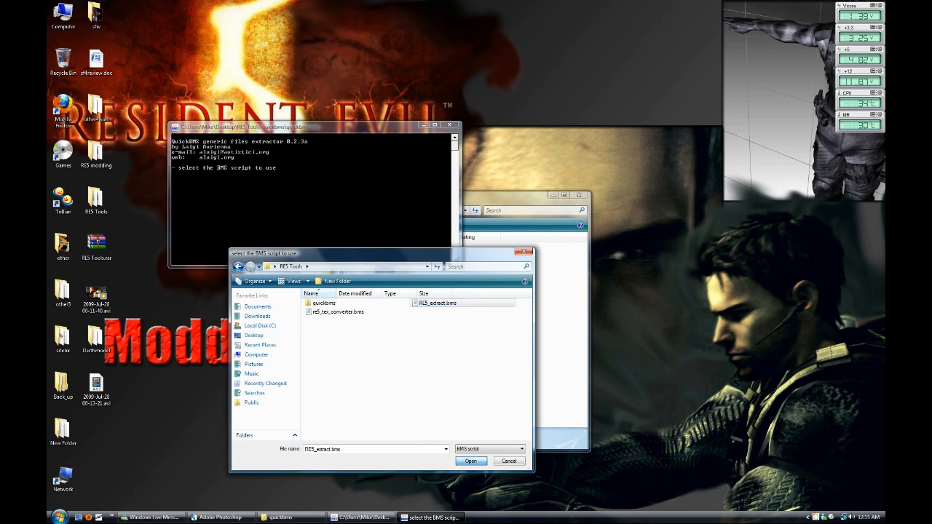
left_click(472, 461)
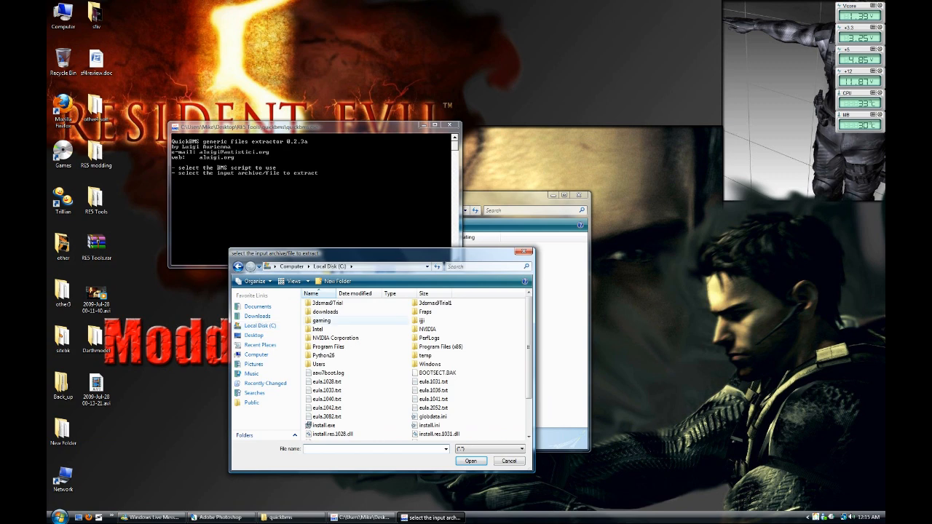
Step: Pick uPl00ChrisNormal.arc from the Benchmark's nativePC\Image\Archive folder as the input archive
double_click(322, 321)
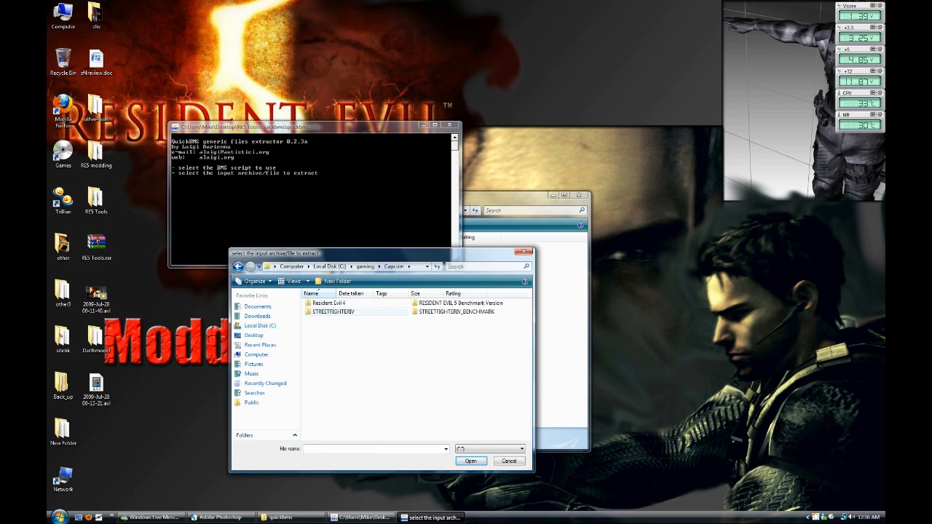
double_click(462, 303)
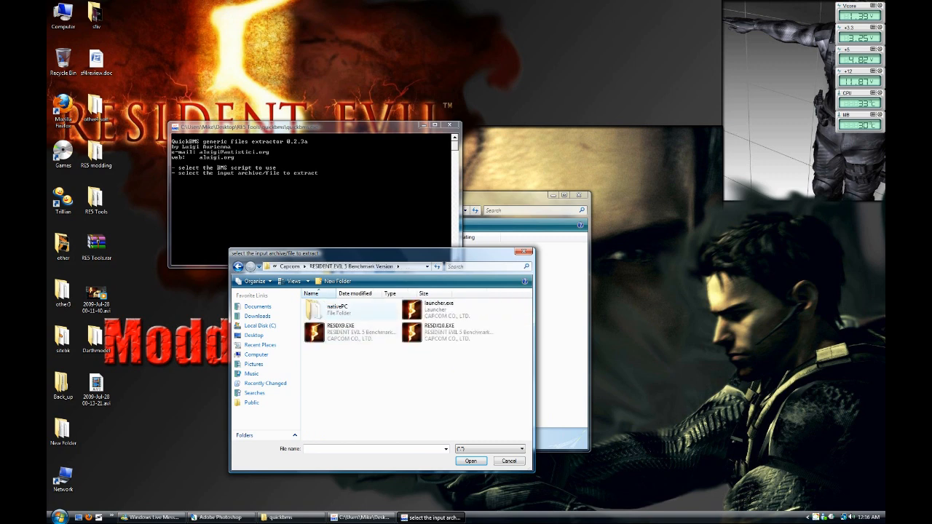
double_click(338, 309)
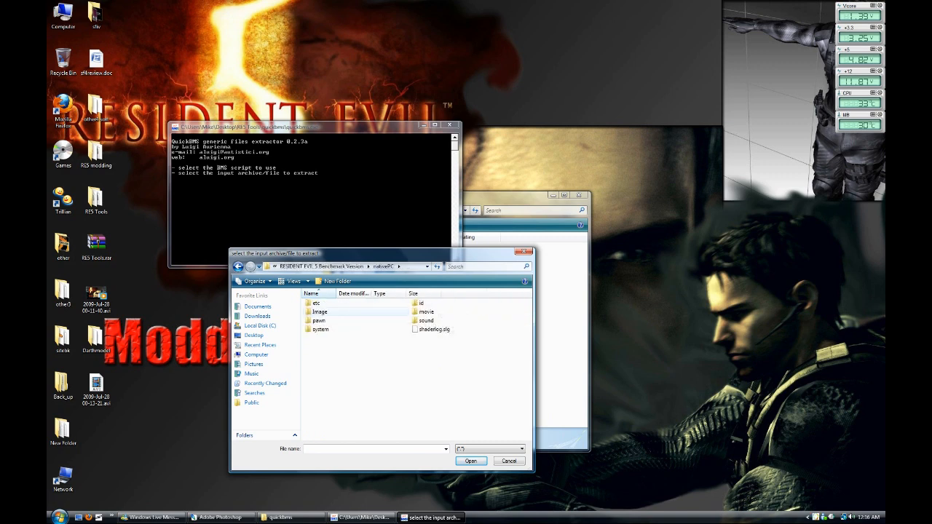
double_click(320, 312)
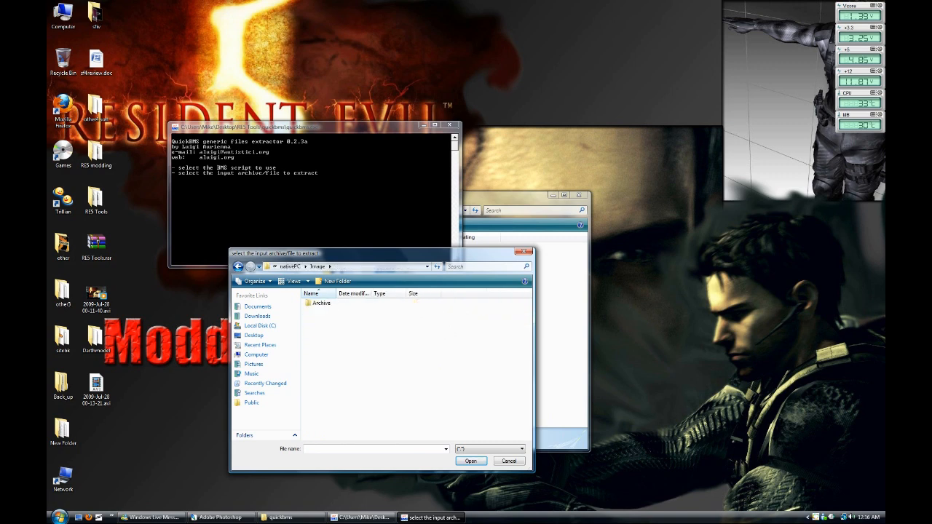
double_click(320, 303)
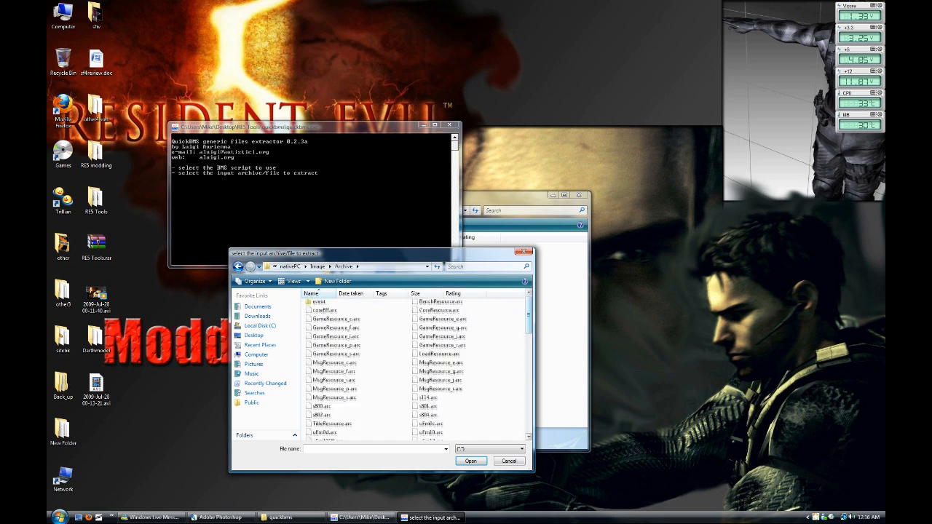
scroll("down", 3)
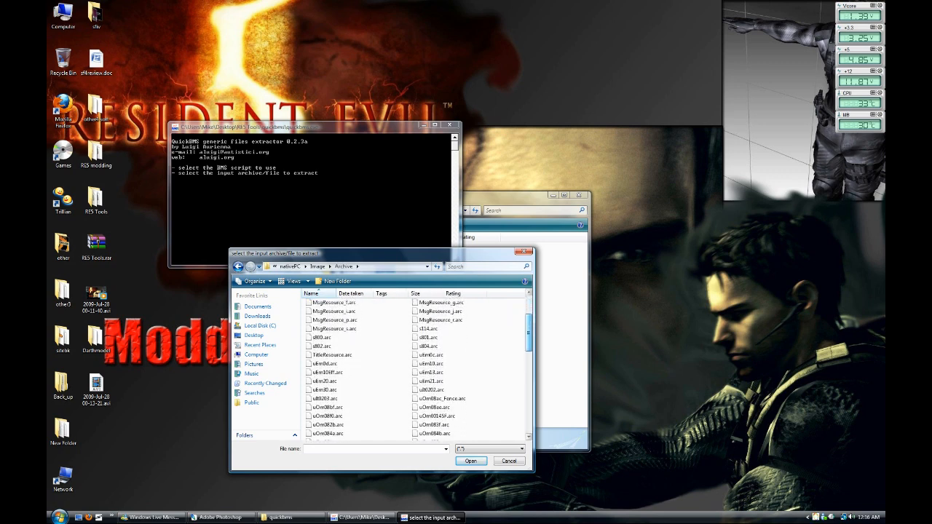
scroll("down", 3)
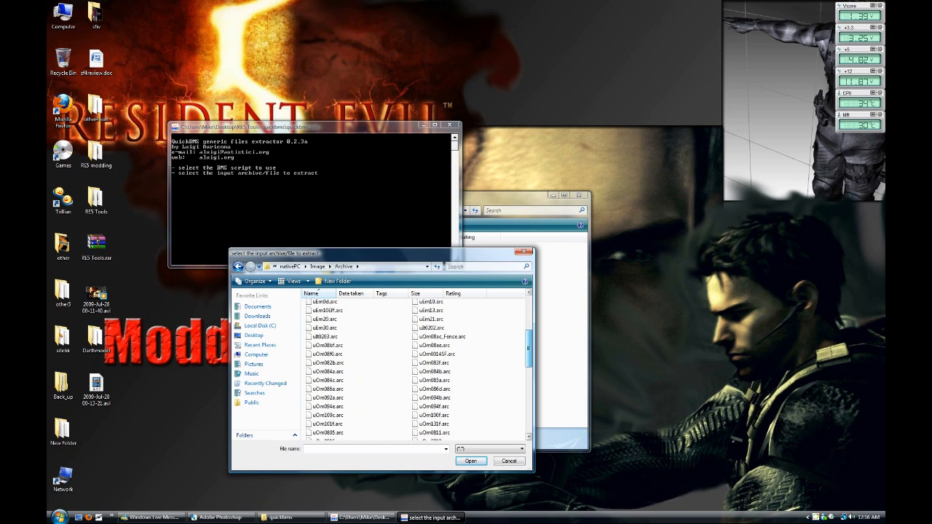
scroll("down", 3)
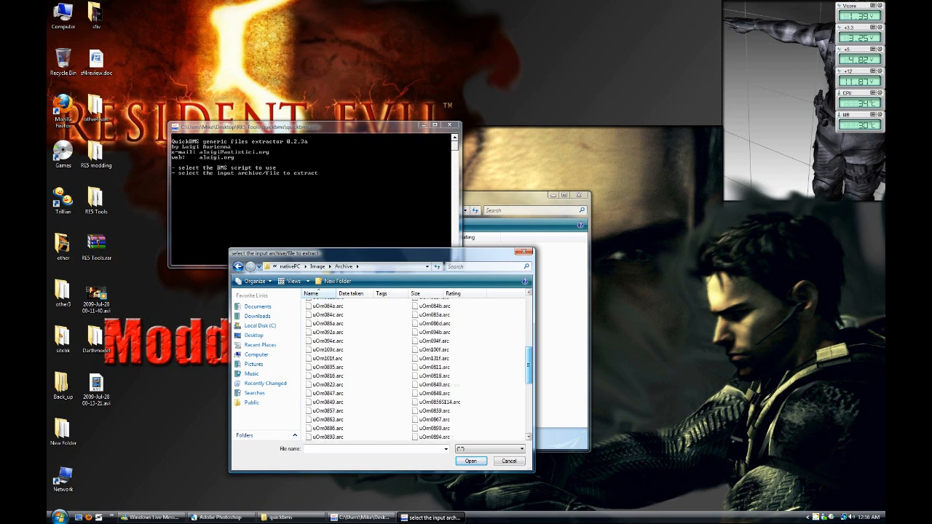
scroll("down", 3)
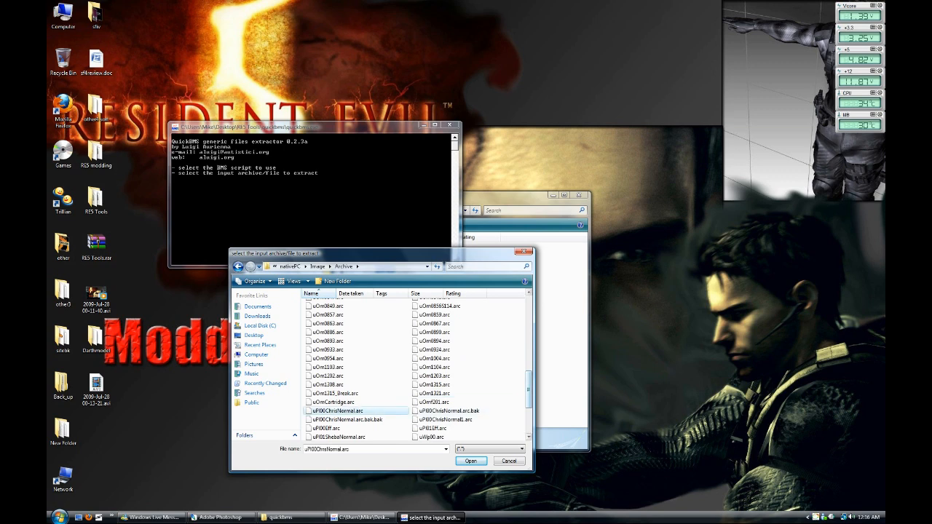
scroll("down", 3)
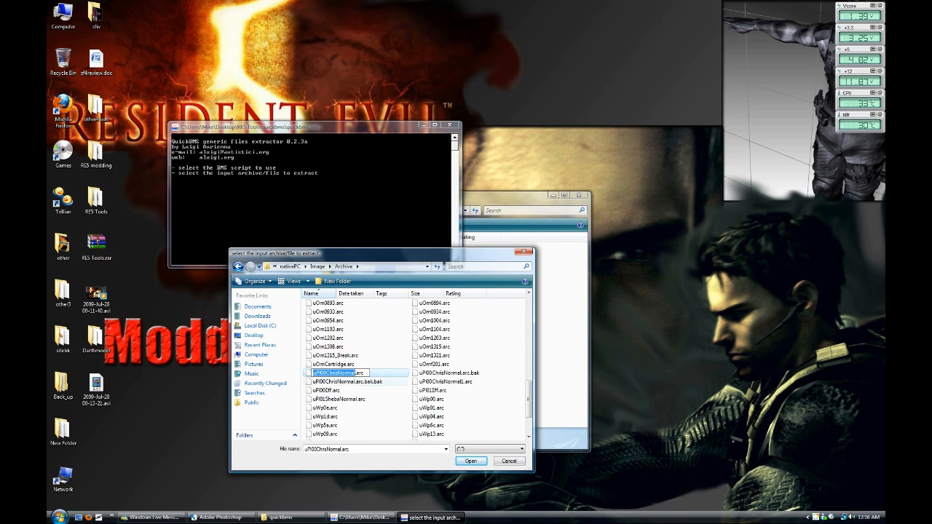
left_click(472, 461)
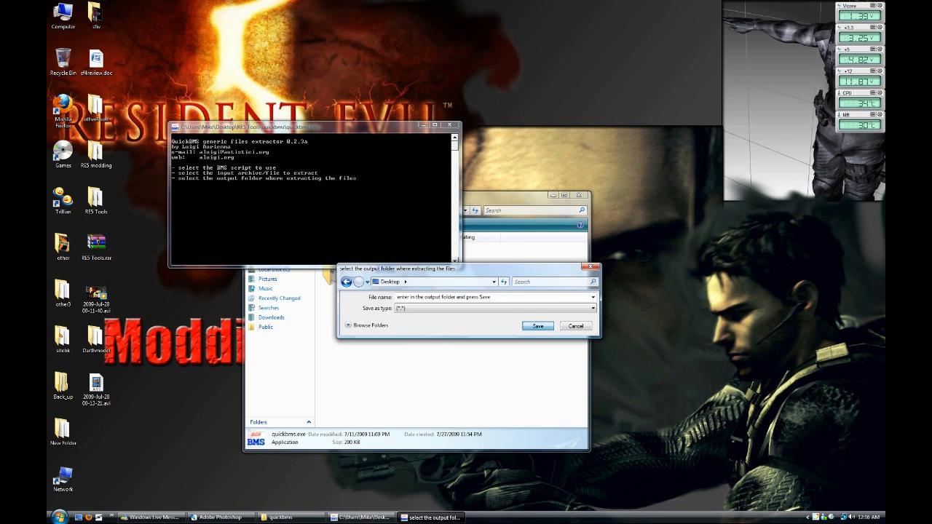
Step: Extract the archive to the Desktop, answering 'all' to overwrite existing files
left_click(537, 325)
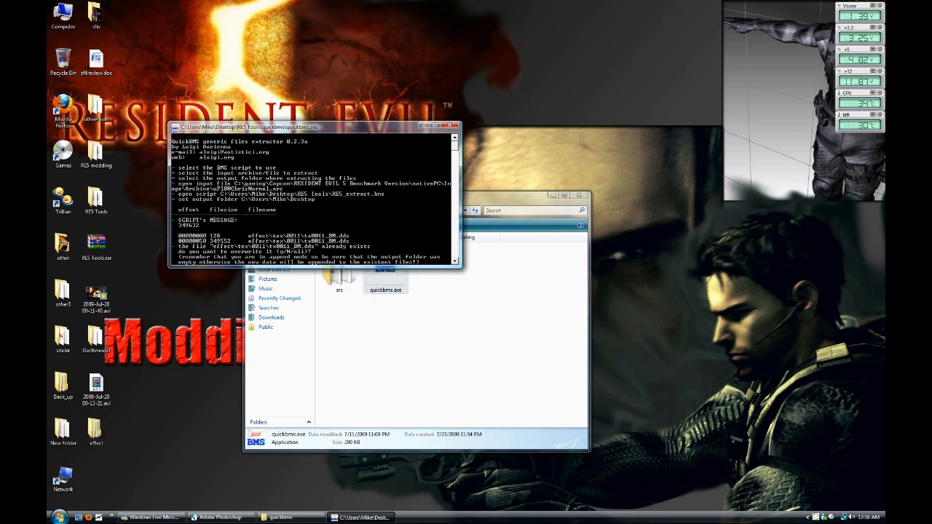
type("all")
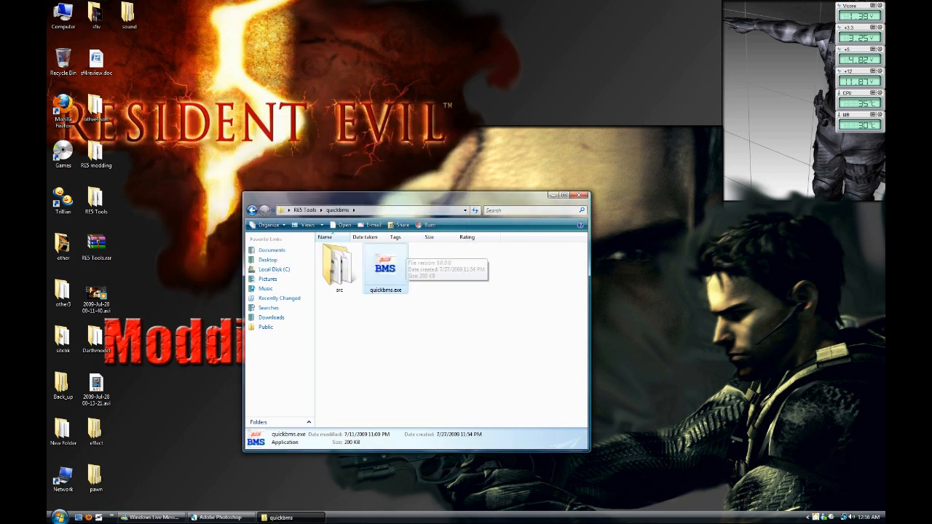
Step: Browse the extracted pawn > pl > pl00 > model folder to open pl0aFace_BM.dds
left_click_drag(415, 194, 500, 123)
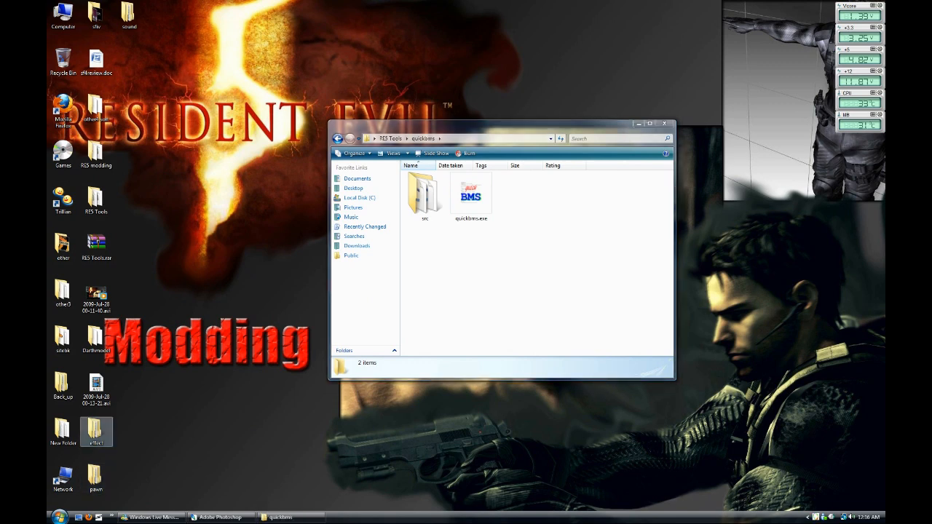
mouse_move(96, 474)
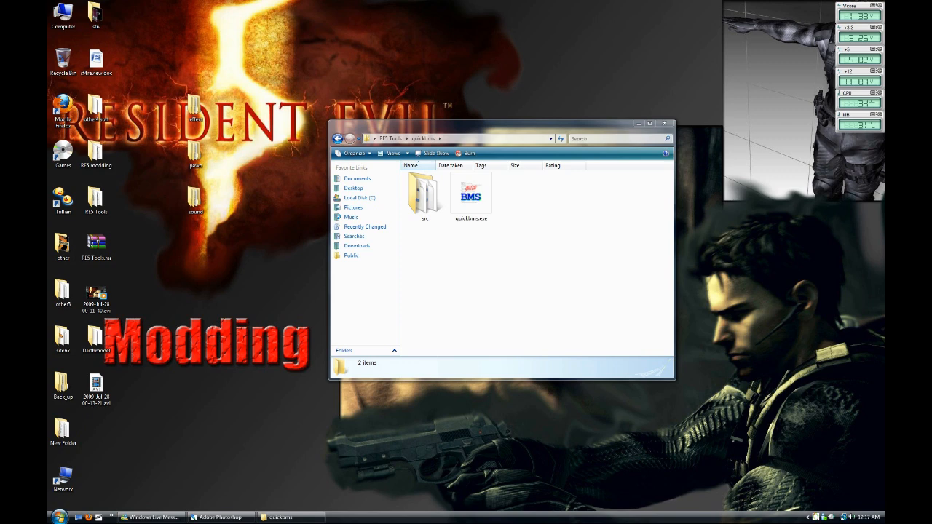
double_click(195, 153)
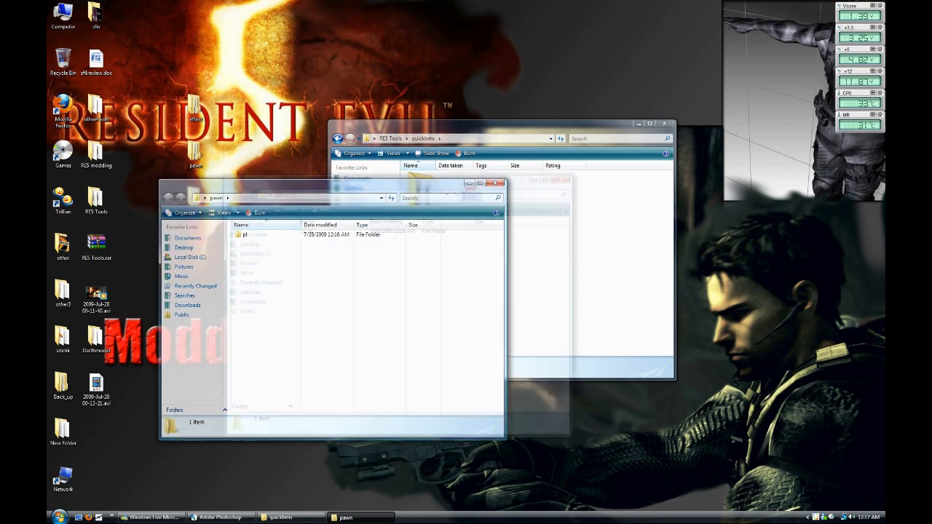
double_click(252, 234)
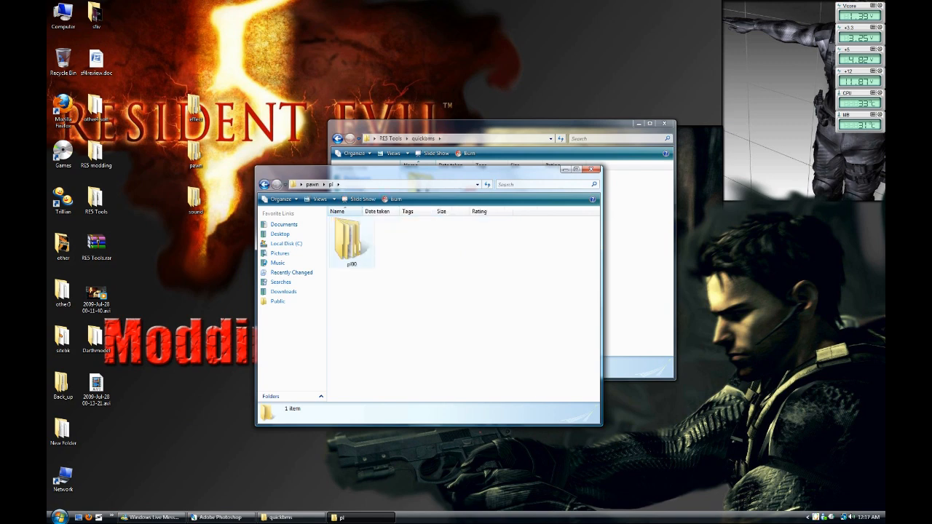
double_click(352, 240)
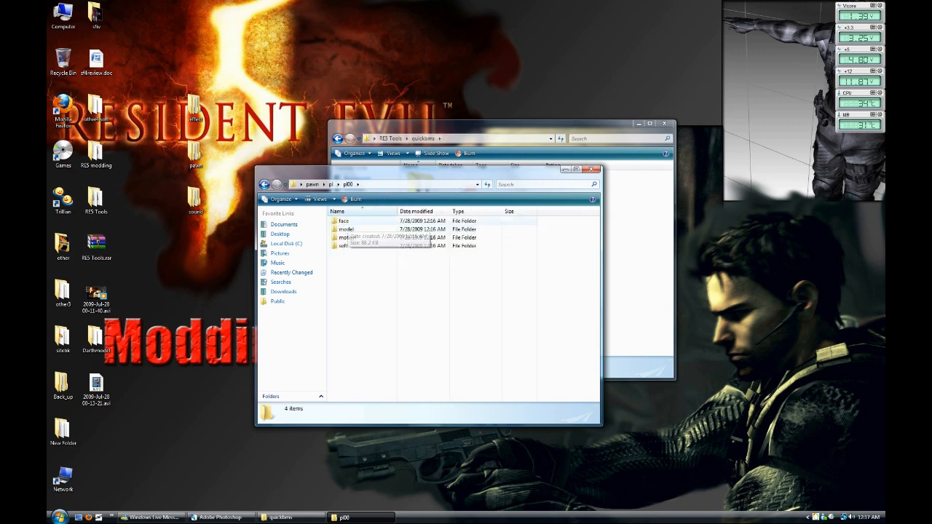
double_click(346, 229)
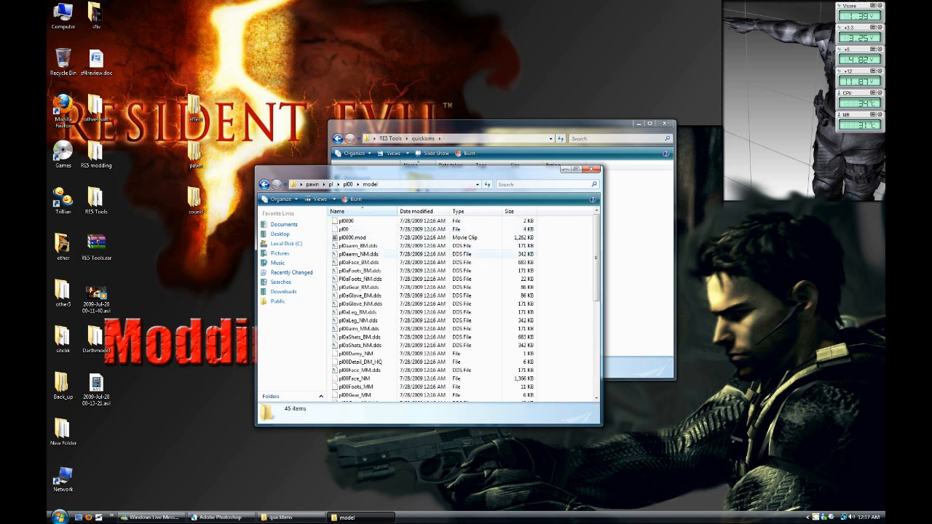
scroll("down", 3)
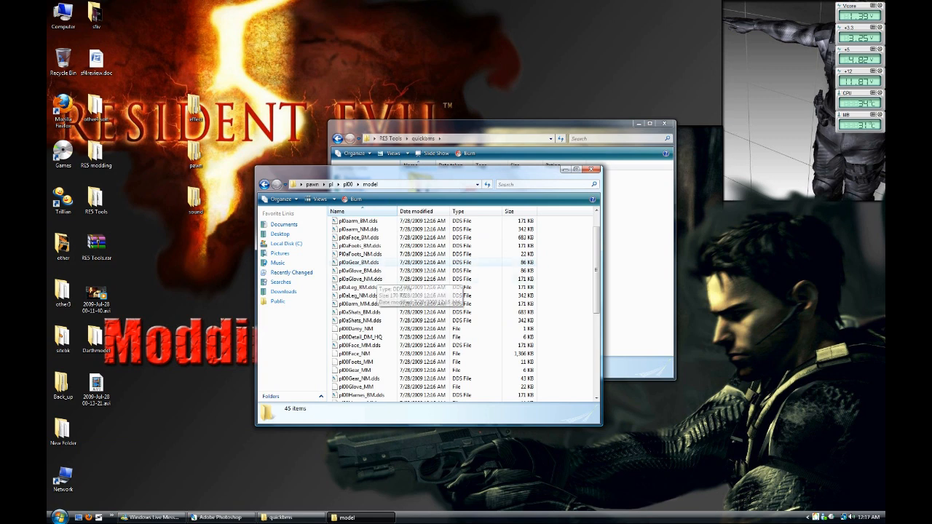
scroll("down", 3)
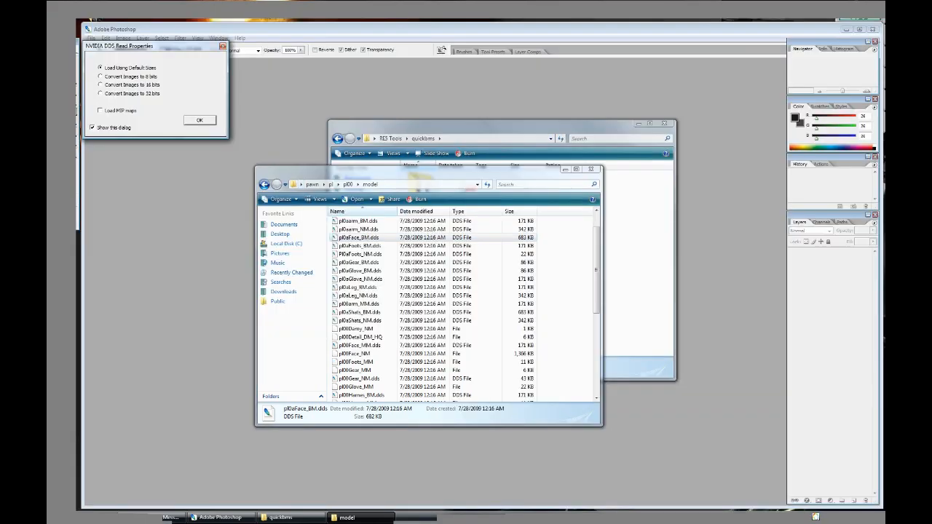
Step: Load the face texture, give the scar layer an Inner Shadow, and burn darker shading
left_click(200, 119)
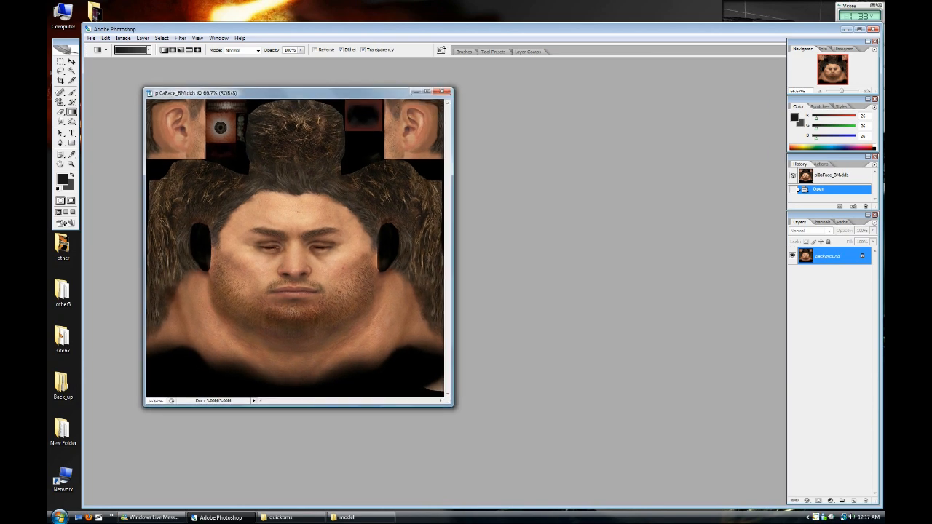
left_click_drag(296, 92, 289, 83)
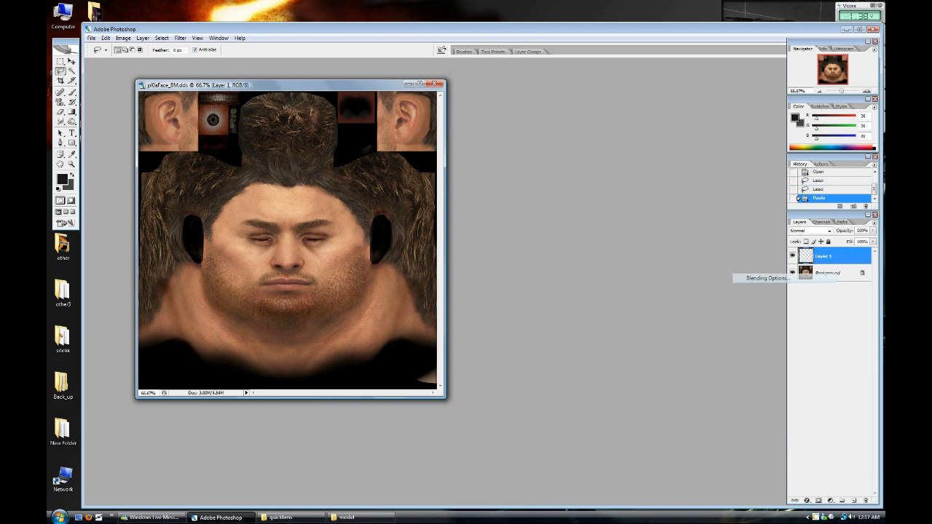
left_click(765, 277)
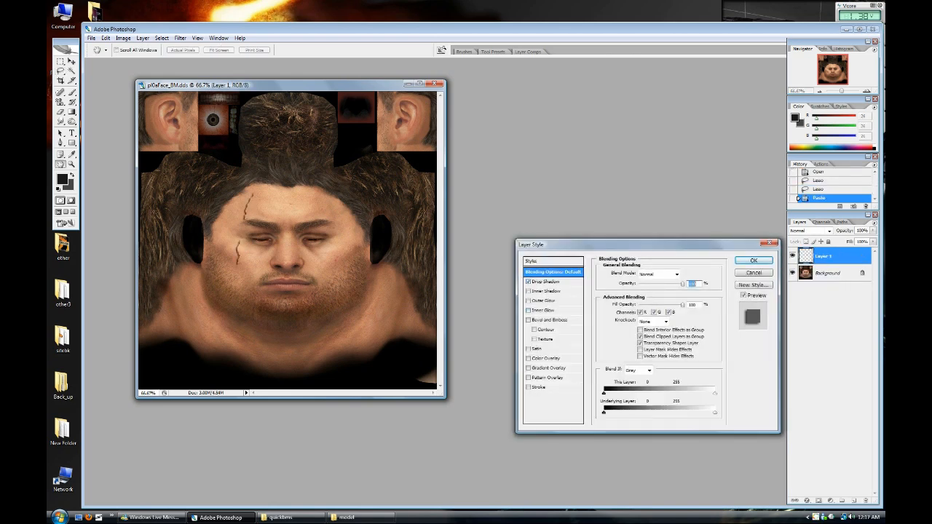
left_click(528, 291)
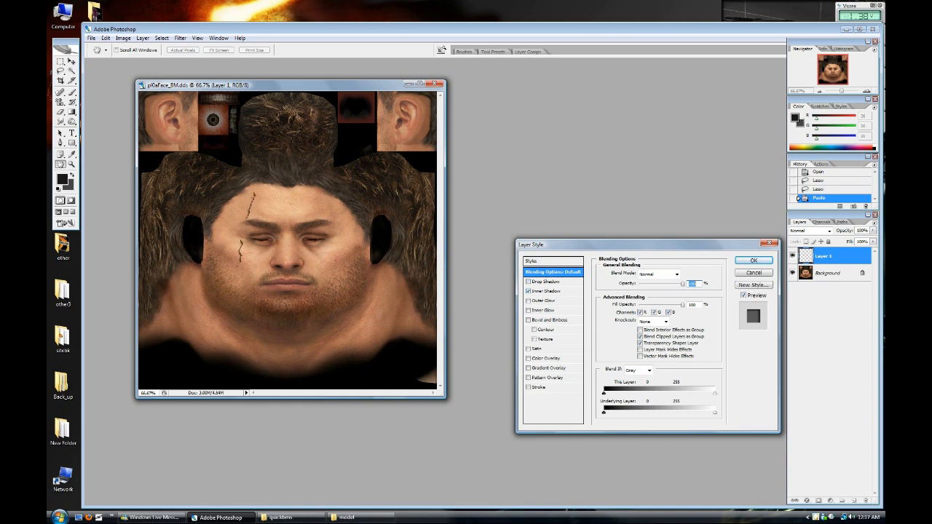
left_click(753, 261)
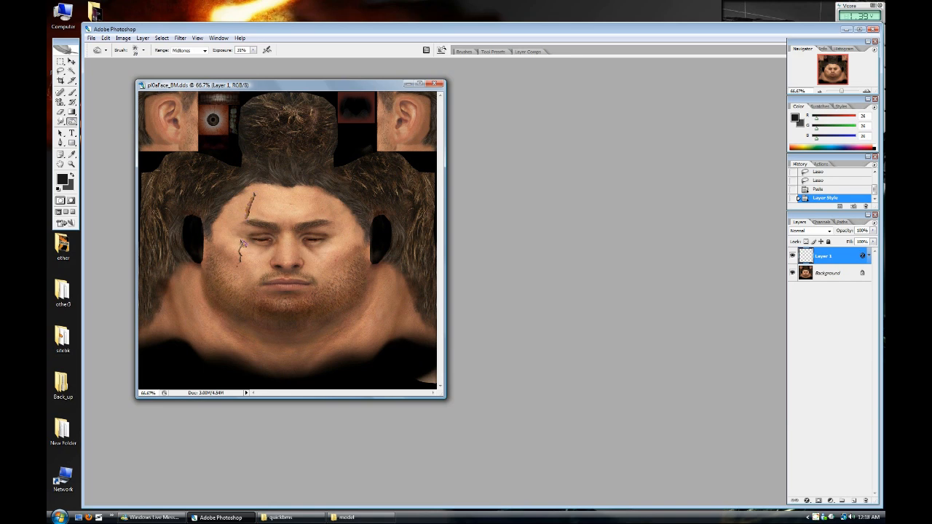
left_click(292, 255)
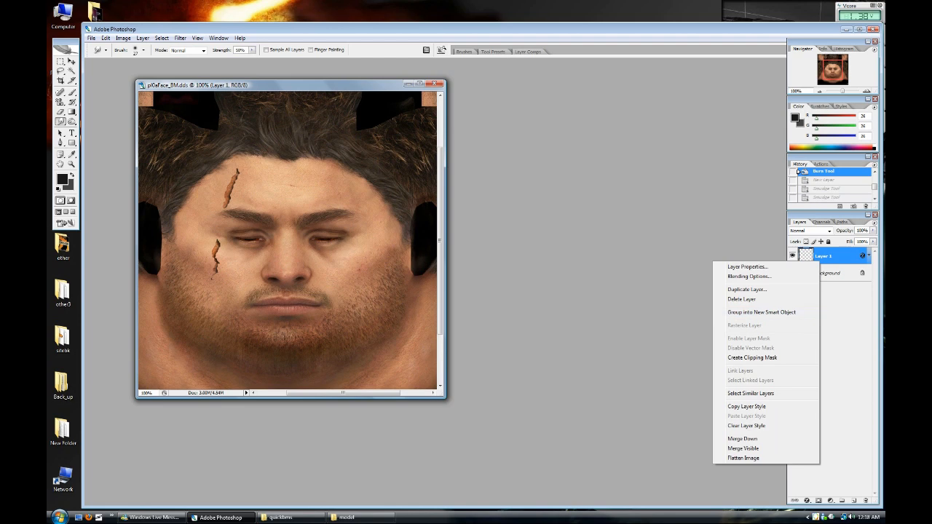
Step: Duplicate Layer 1 and smudge the forehead and cheek scars into the skin
left_click(747, 290)
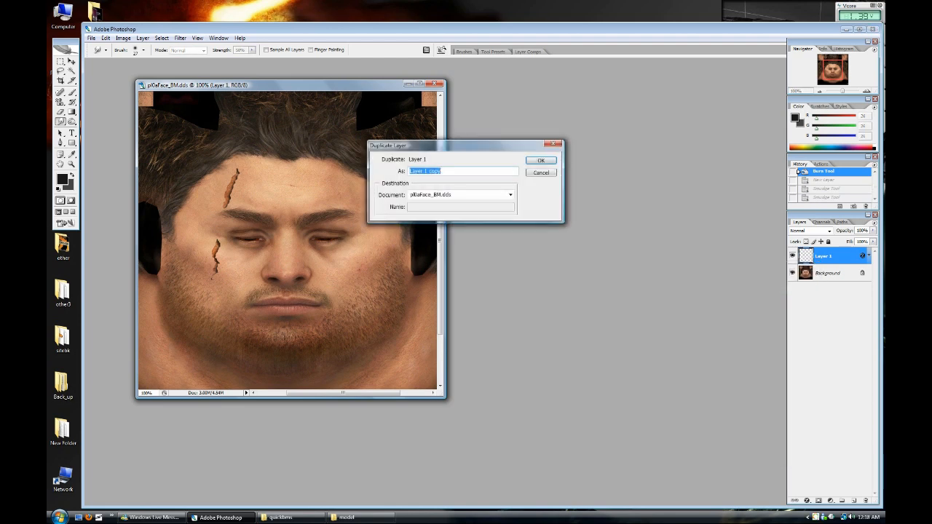
left_click(541, 160)
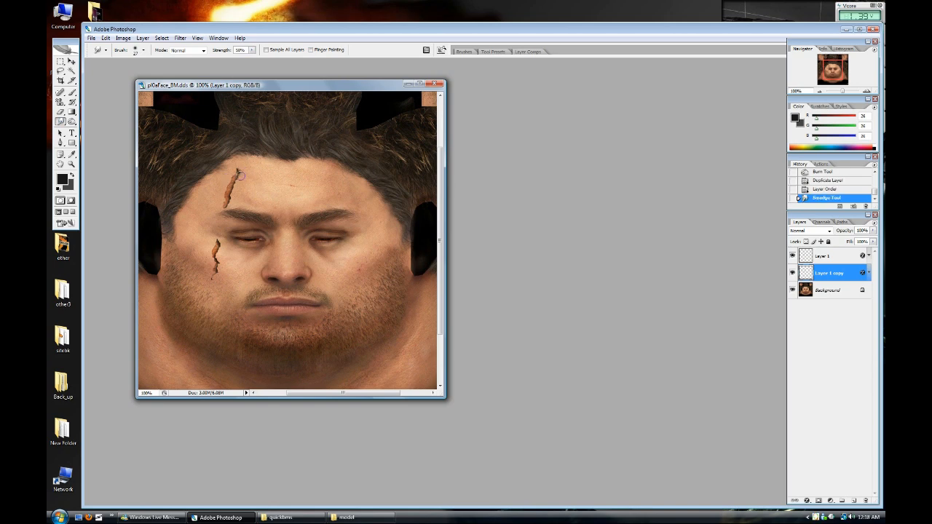
left_click_drag(238, 176, 235, 197)
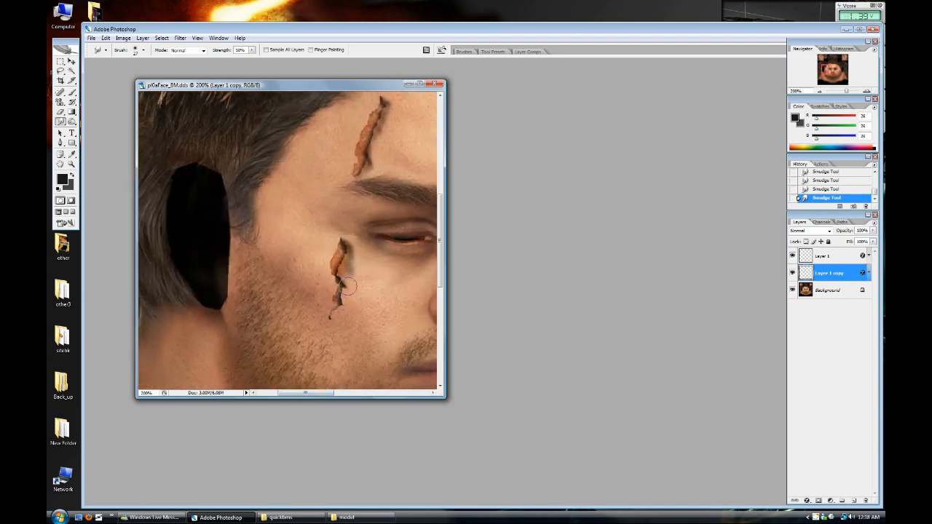
left_click_drag(346, 284, 335, 310)
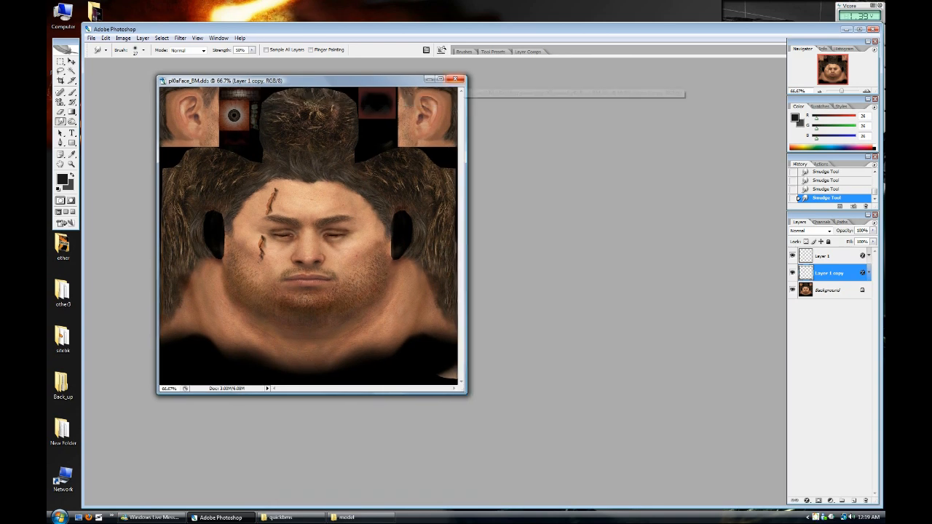
Step: Save the texture as a D3D/DDS copy on the Desktop
left_click(456, 78)
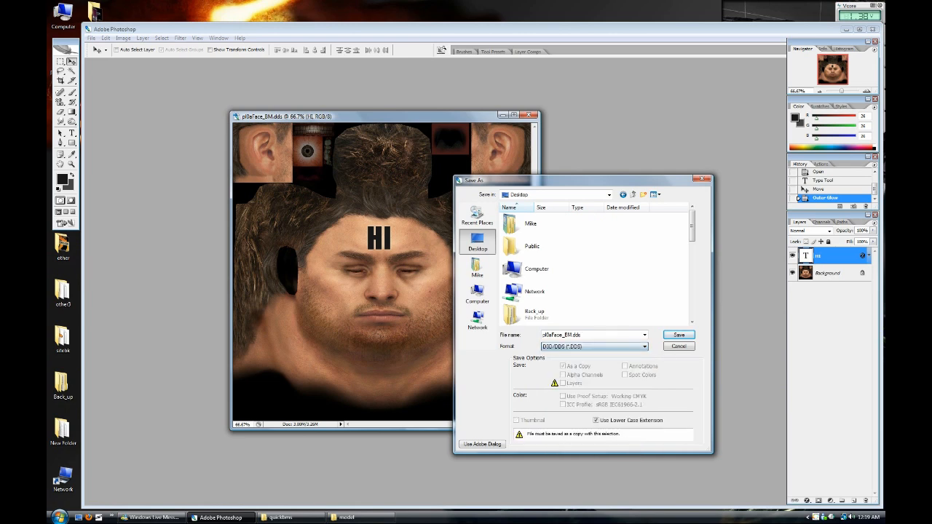
left_click(678, 335)
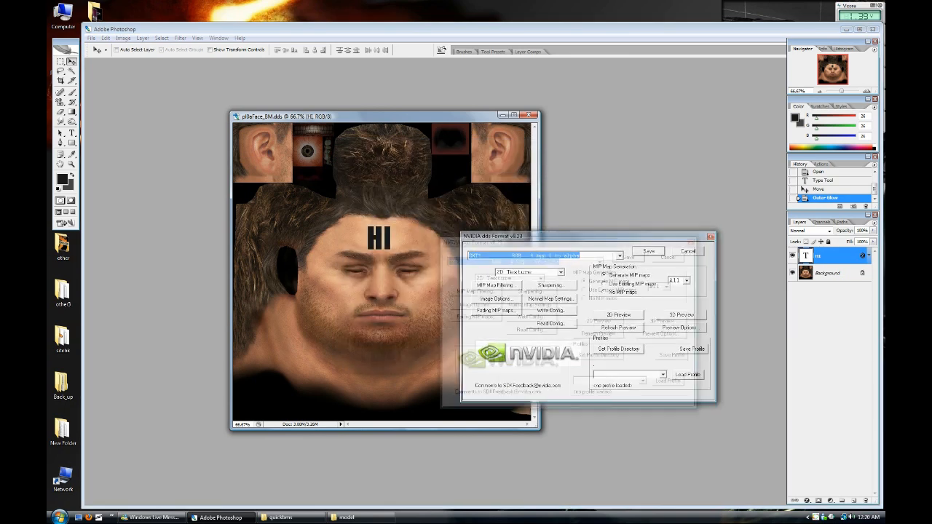
Step: Export as DXT1 RGB 4 bpp with generated MIP maps at the chosen level count
left_click_drag(510, 235, 499, 216)
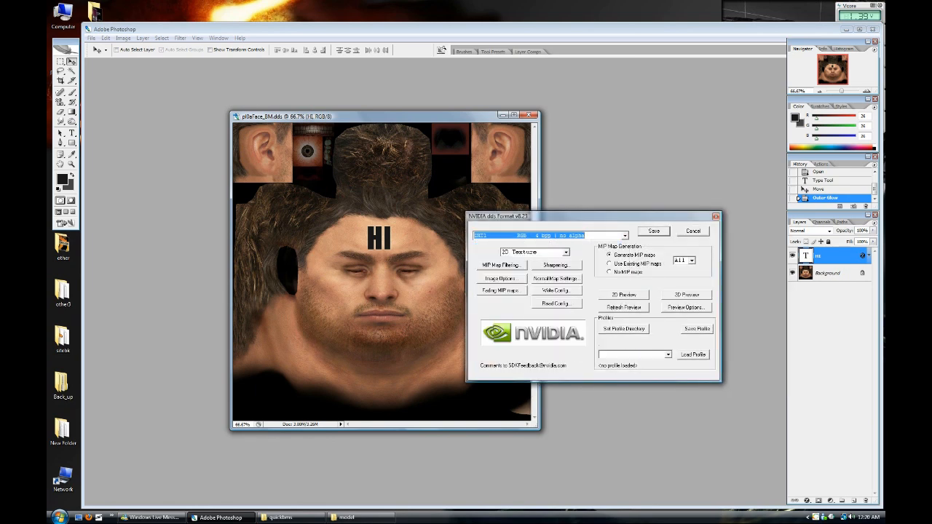
left_click(690, 261)
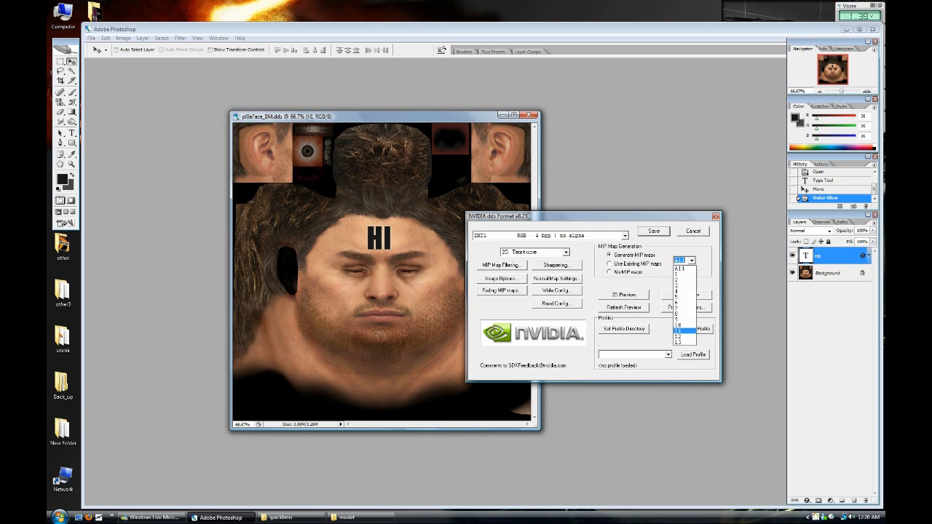
left_click(680, 260)
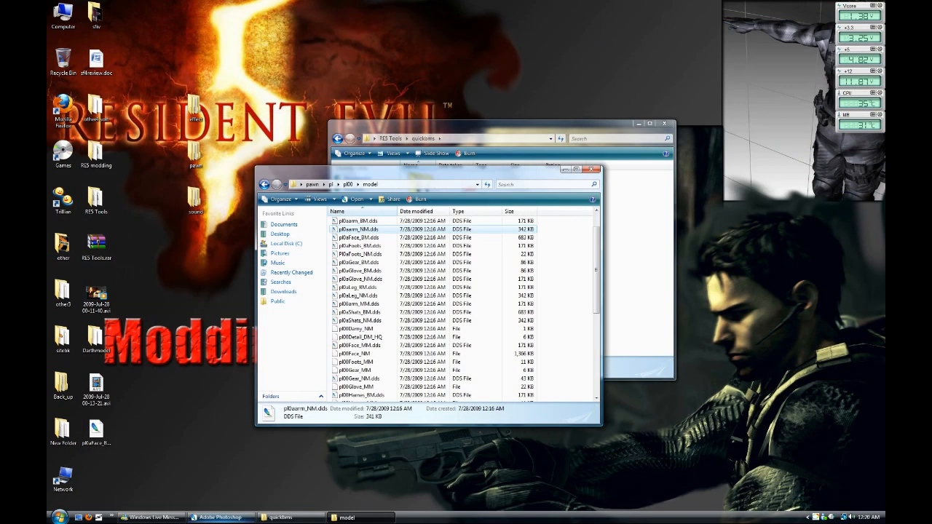
Step: Select pl0aarm_NM.dds in the pl00 model folder
left_click(357, 246)
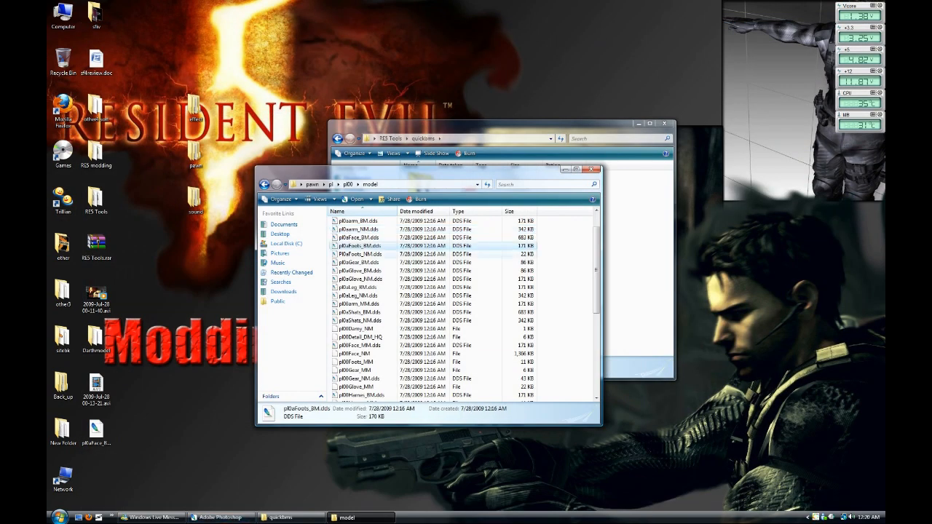
mouse_move(360, 246)
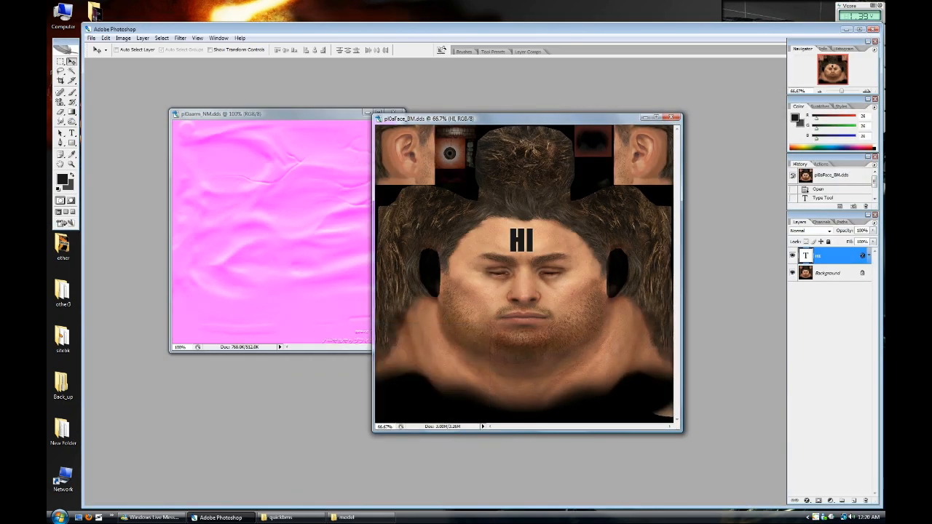
Step: Merge the text layer down and apply the NVIDIA normal map filter to the texture
right_click(830, 255)
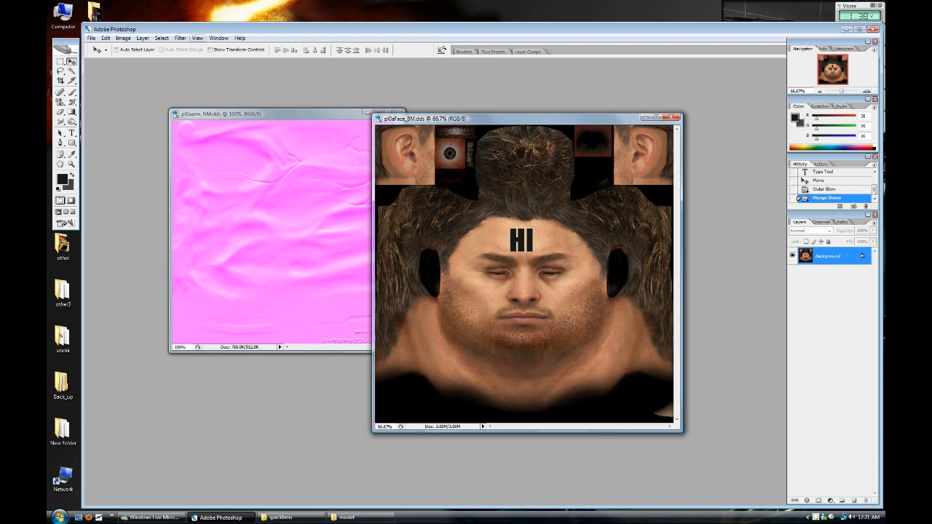
left_click(180, 38)
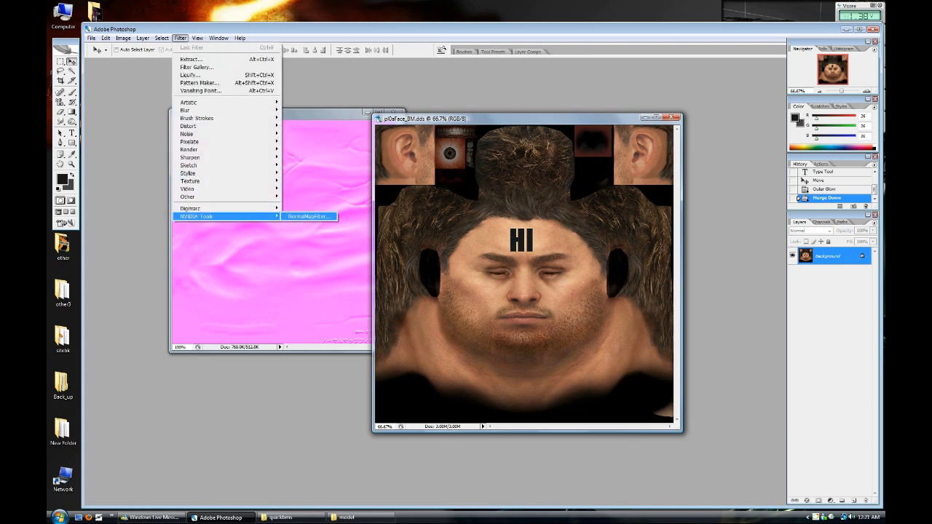
left_click(308, 216)
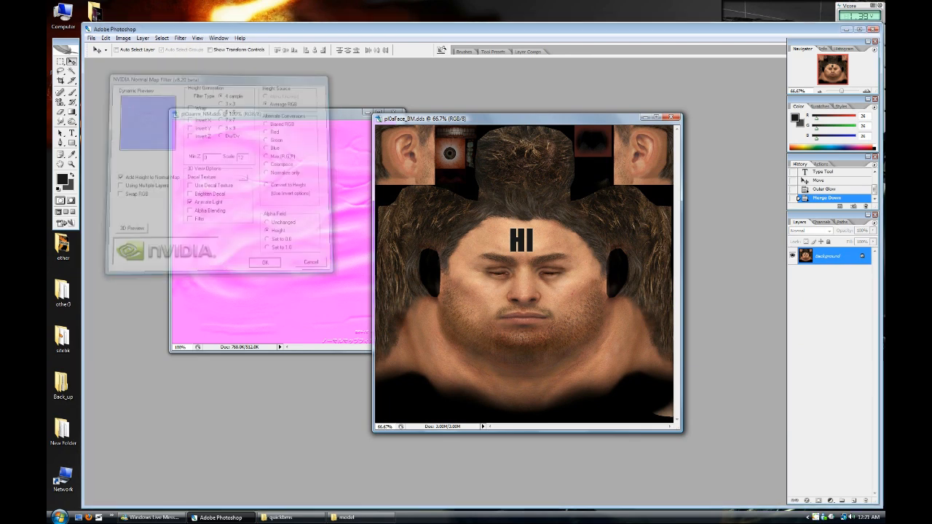
left_click(264, 262)
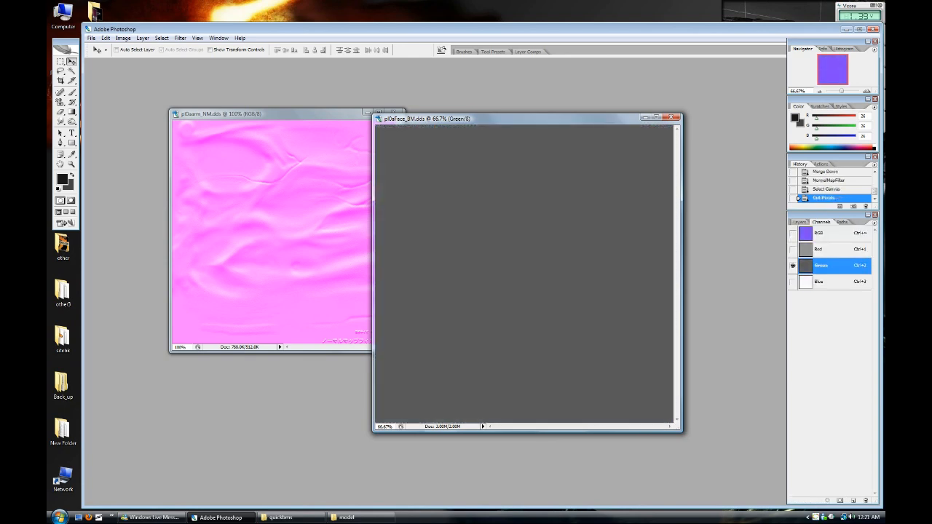
Step: Edit the Green channel, then return to the RGB composite view
left_click(826, 188)
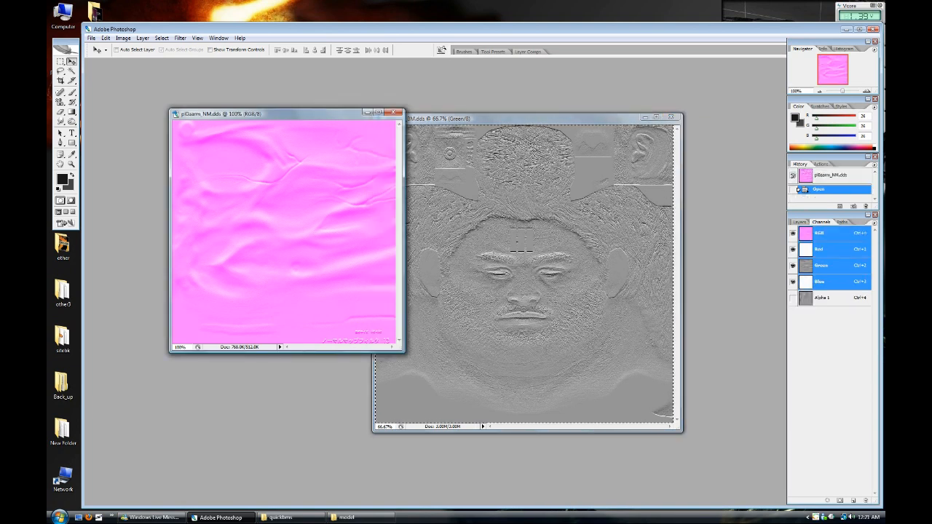
left_click(822, 265)
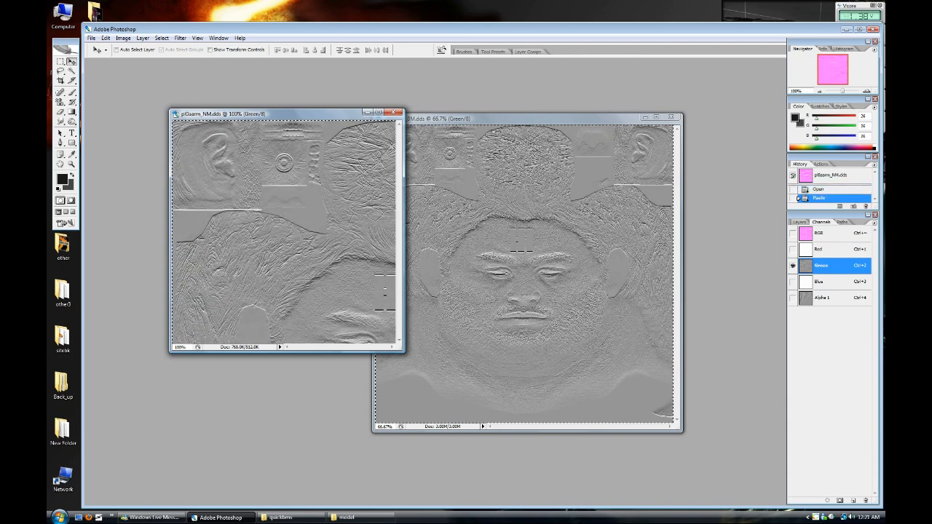
left_click(821, 297)
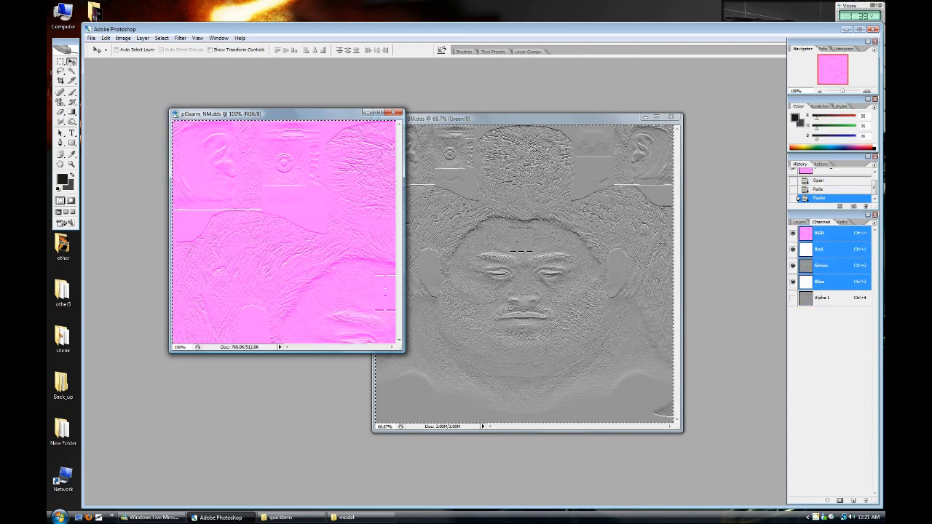
left_click(399, 119)
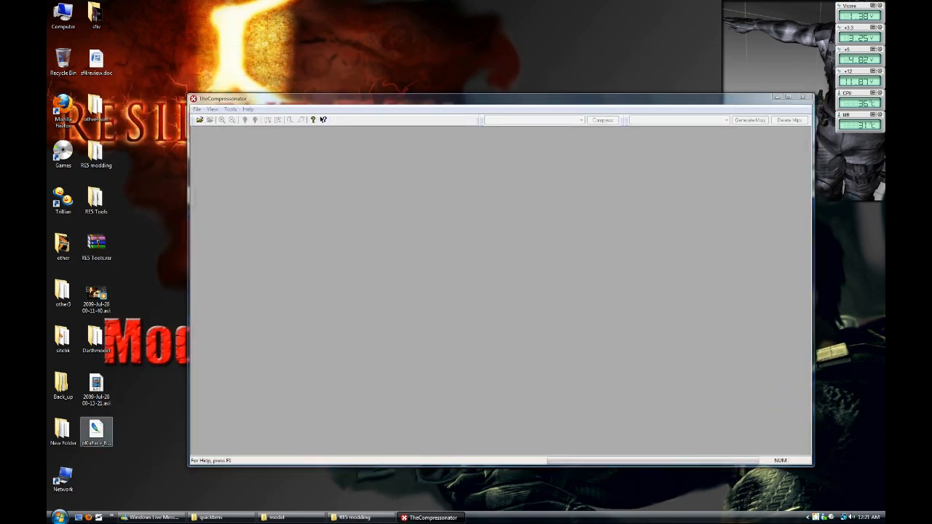
Step: Load pl0aFace_BM.dds, the face texture with HI on the forehead
double_click(96, 430)
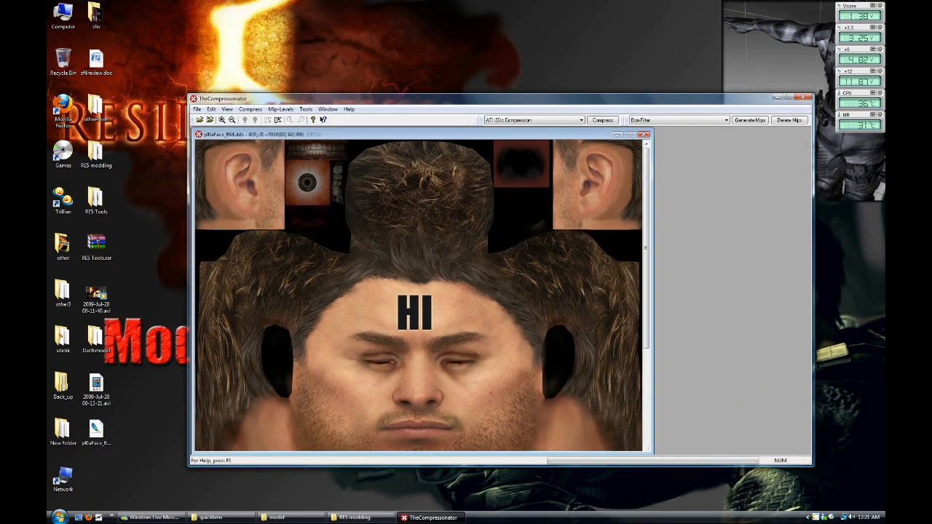
Step: Generate mips down to 1x1 and bring up DXT1 compression settings
left_click(750, 120)
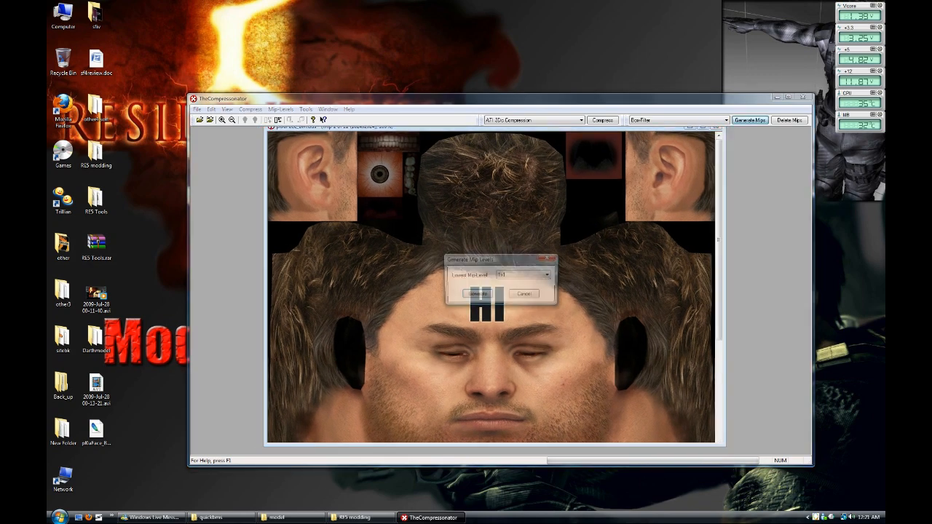
left_click(479, 293)
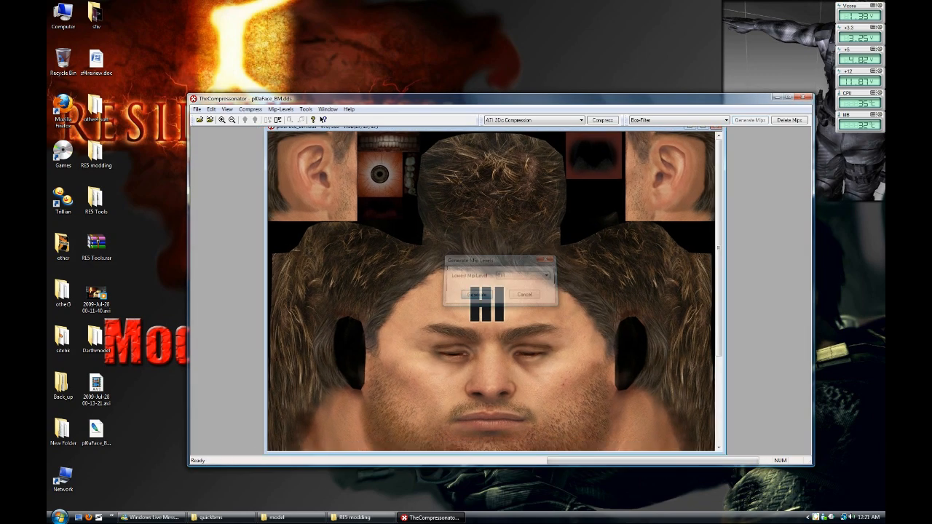
left_click(474, 295)
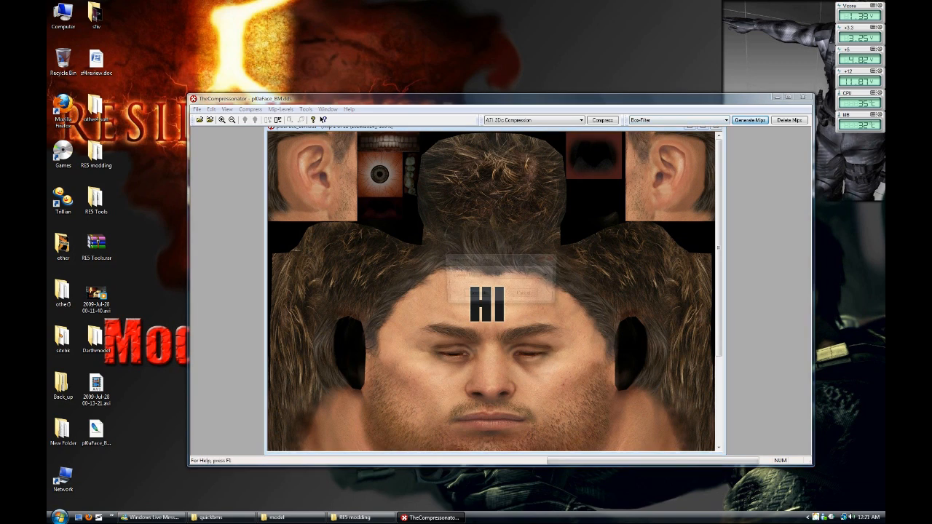
left_click(749, 120)
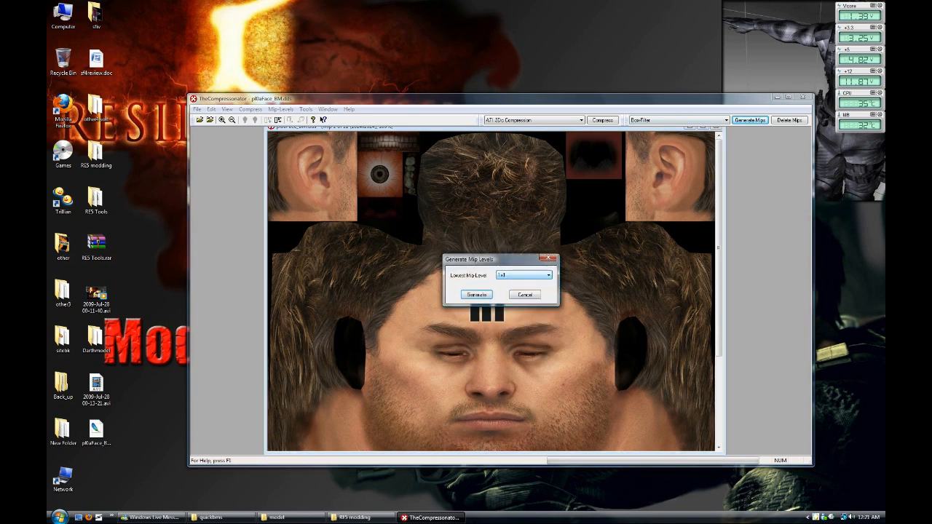
left_click(476, 294)
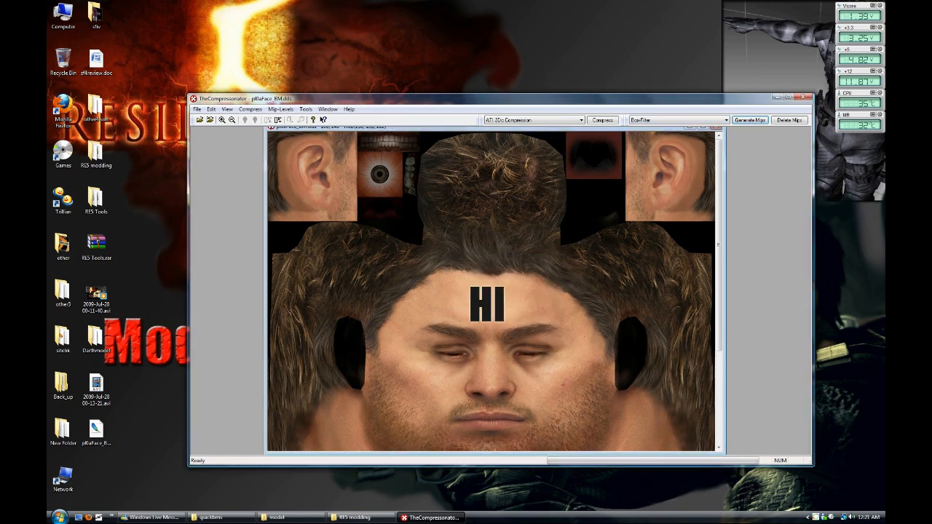
left_click(601, 120)
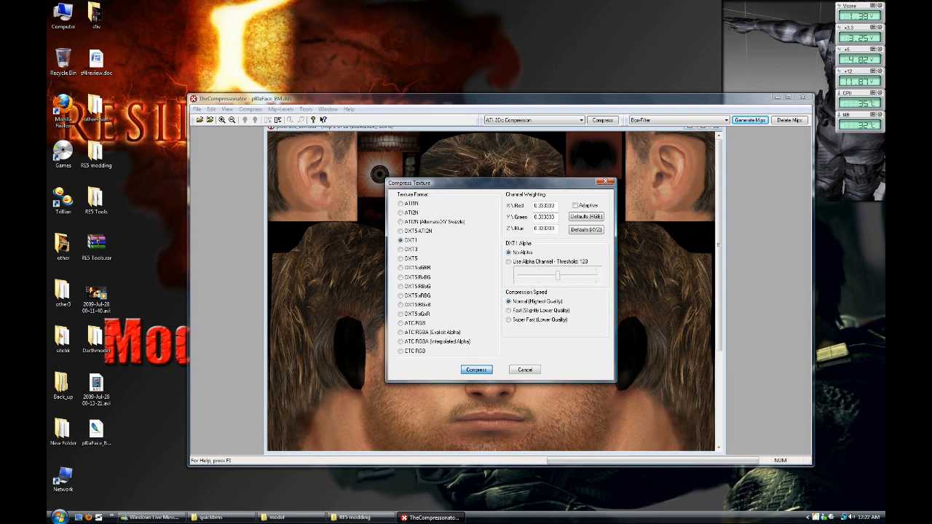
Step: Compress to DXT1 and overwrite pl0aFace_BM.dds with the compressed texture
left_click(476, 369)
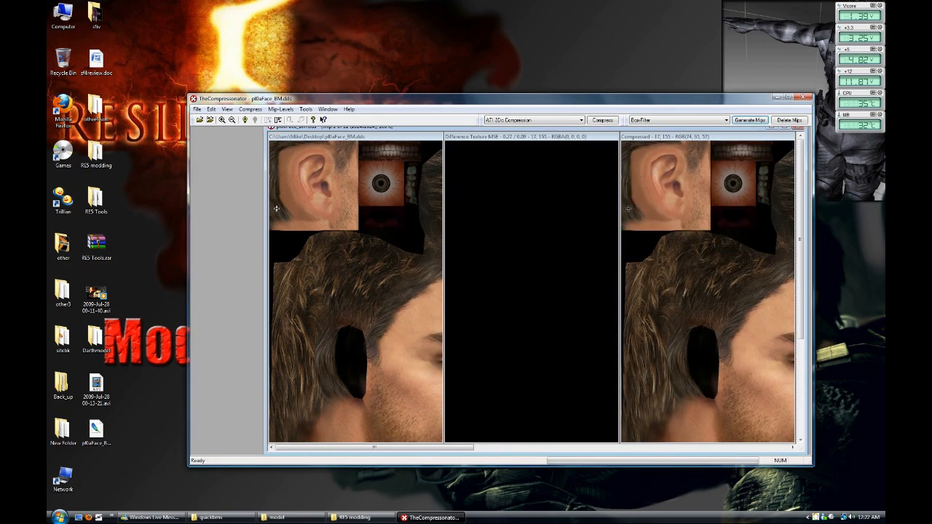
left_click(197, 109)
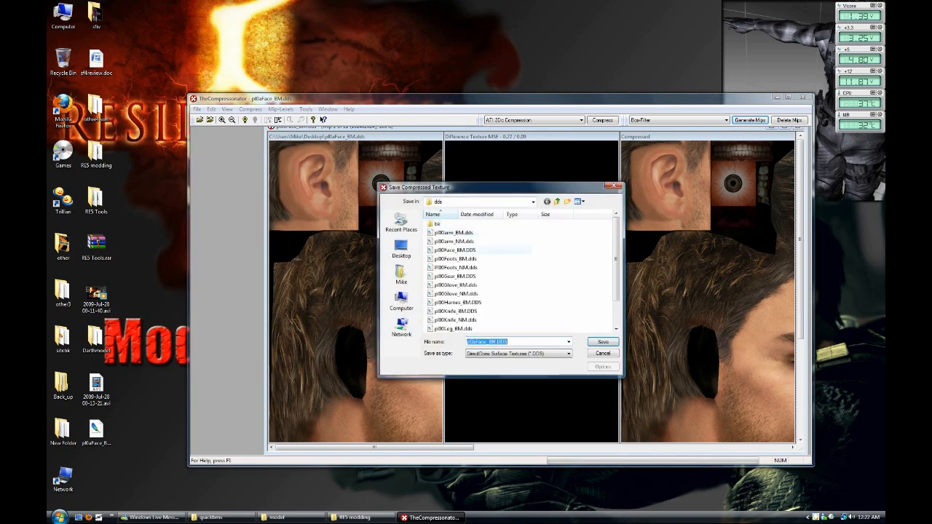
left_click(602, 341)
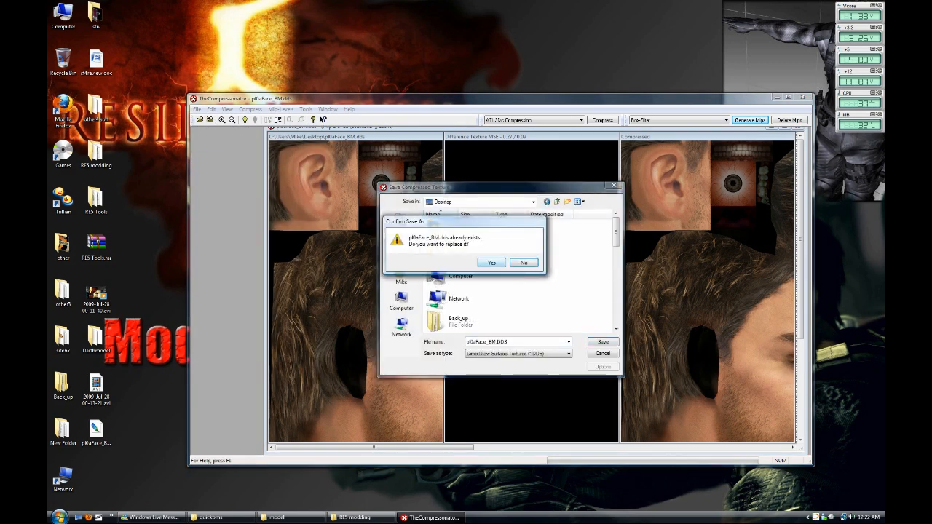
left_click(490, 262)
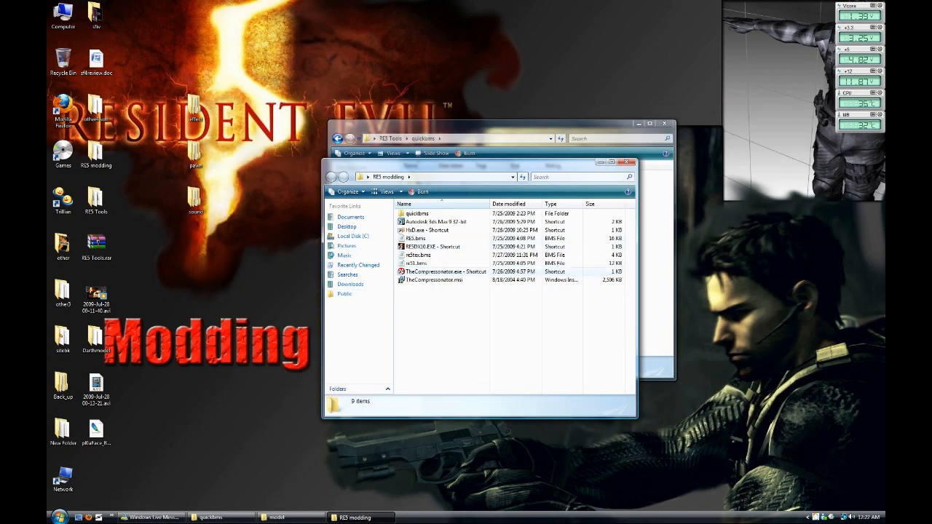
Step: Select the quickbms folder and show the RES Tools quickbms window
left_click(417, 213)
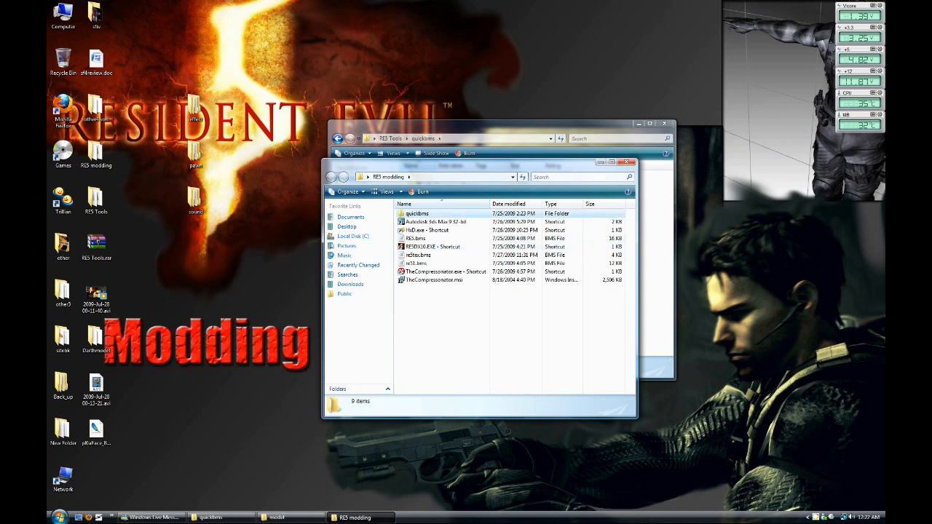
left_click(631, 165)
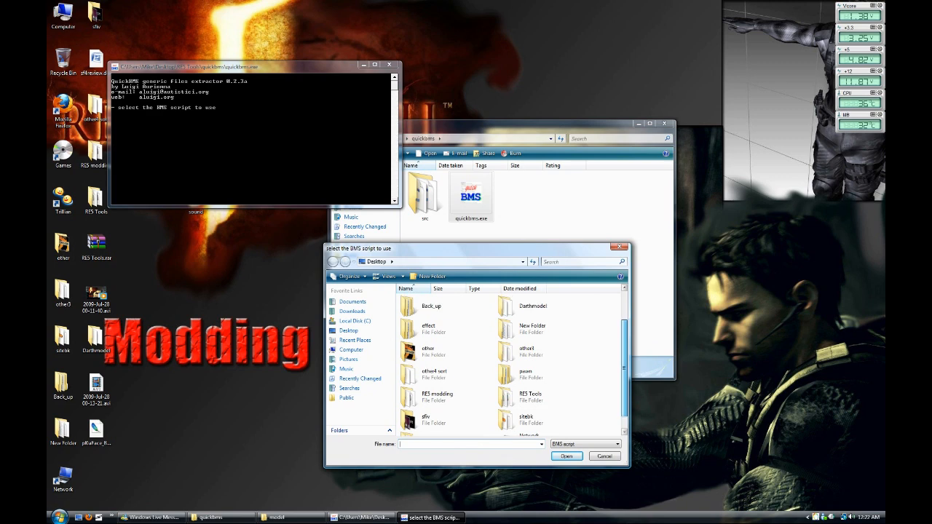
Step: Load the re5_tex_converter.bms script from the RES Tools folder
scroll("down", 3)
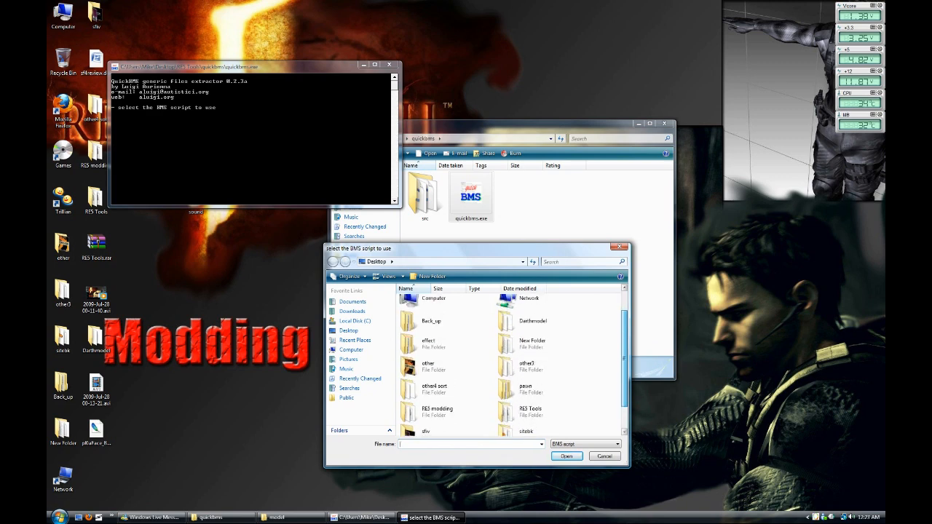
scroll("down", 3)
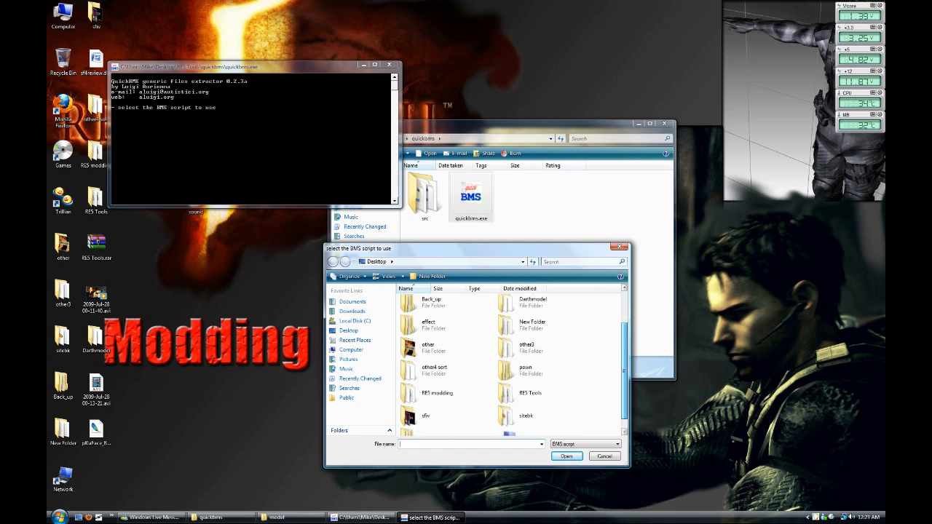
double_click(527, 394)
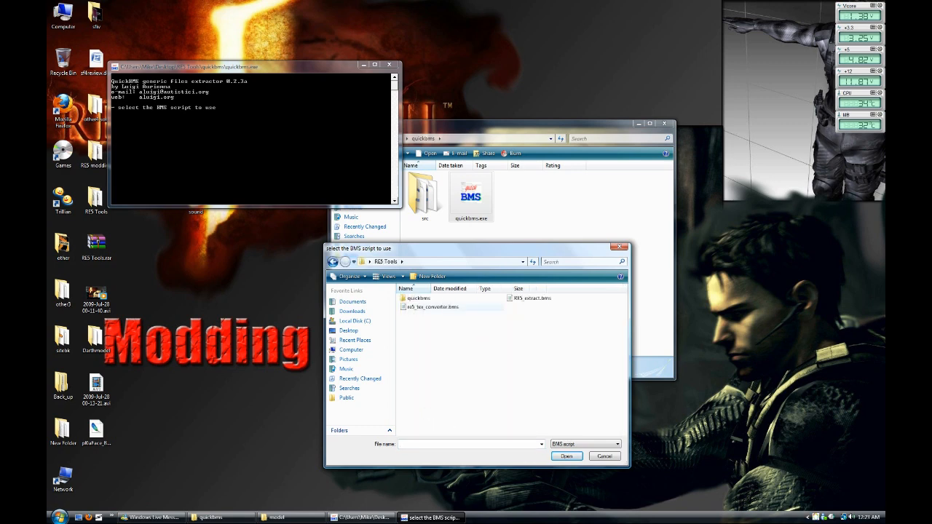
left_click(431, 306)
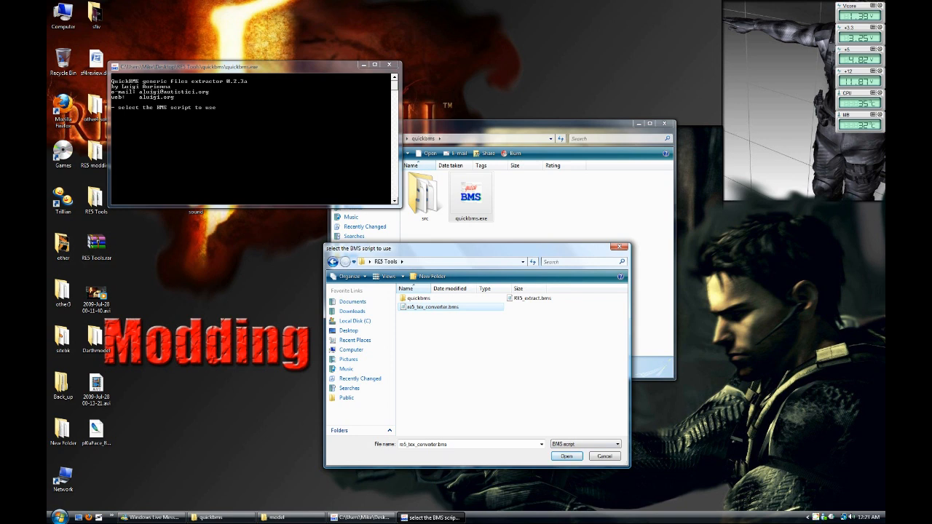
left_click(430, 306)
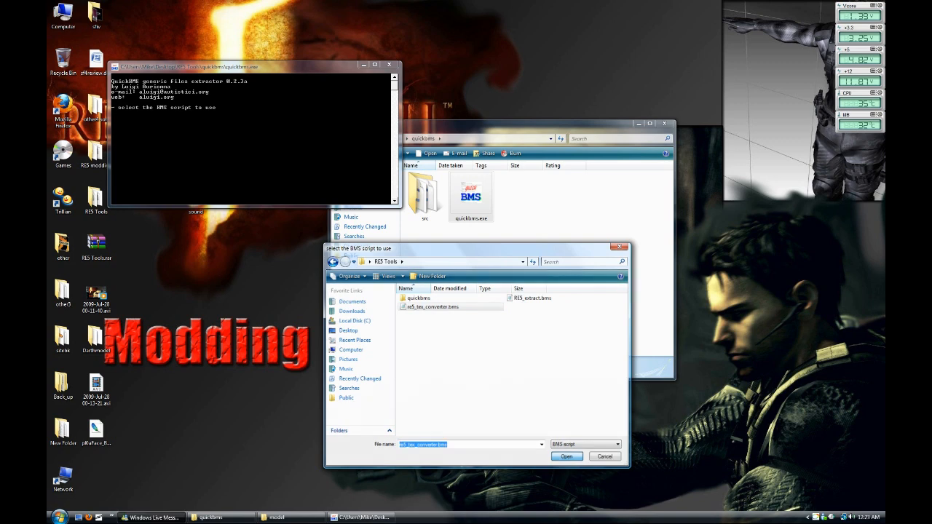
left_click(566, 456)
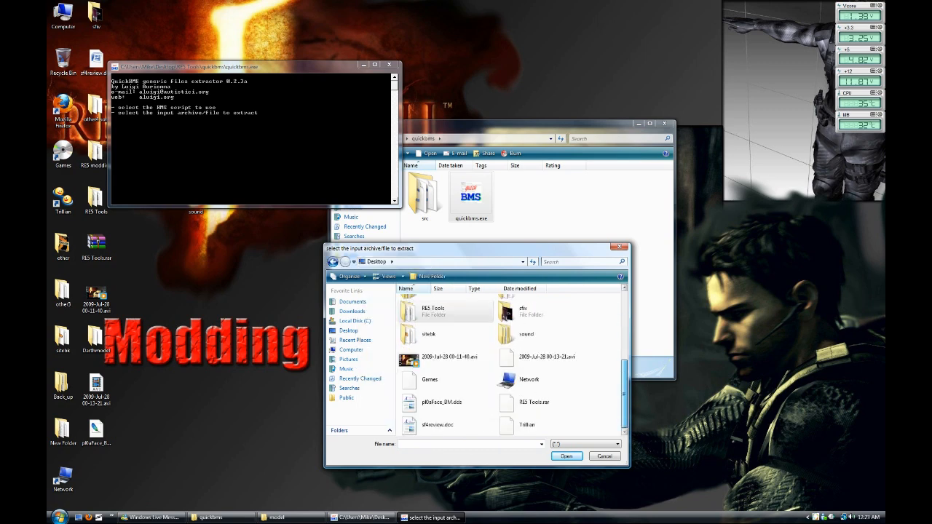
Step: Convert pl0aFace_BM.dds into a TEX file on the Desktop
left_click(443, 402)
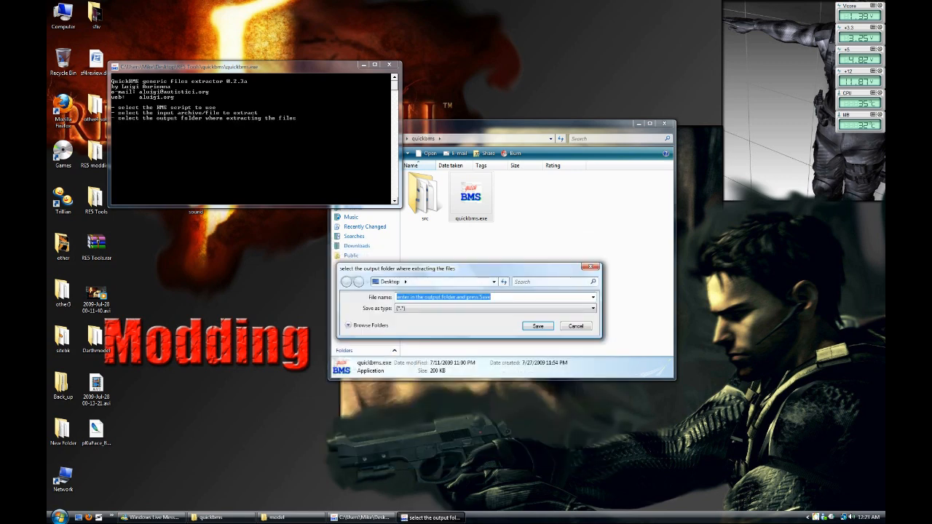
left_click(537, 326)
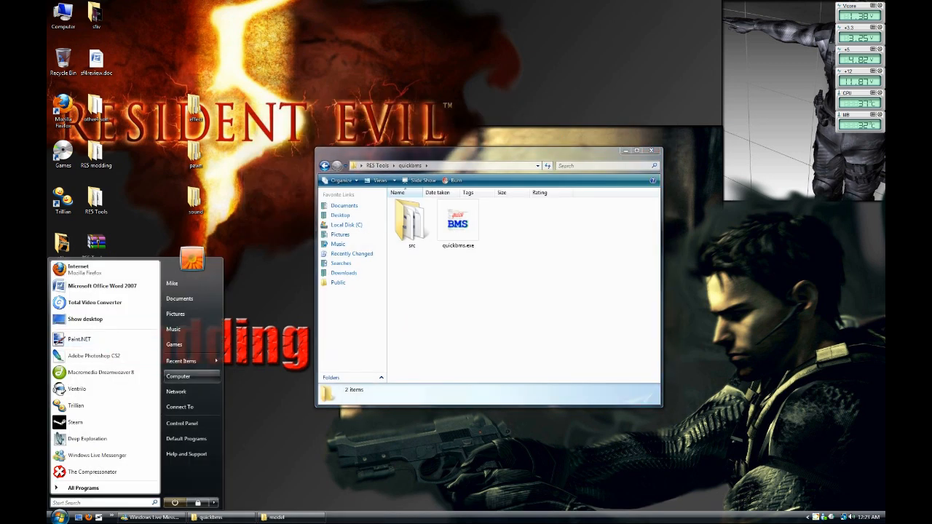
left_click(179, 376)
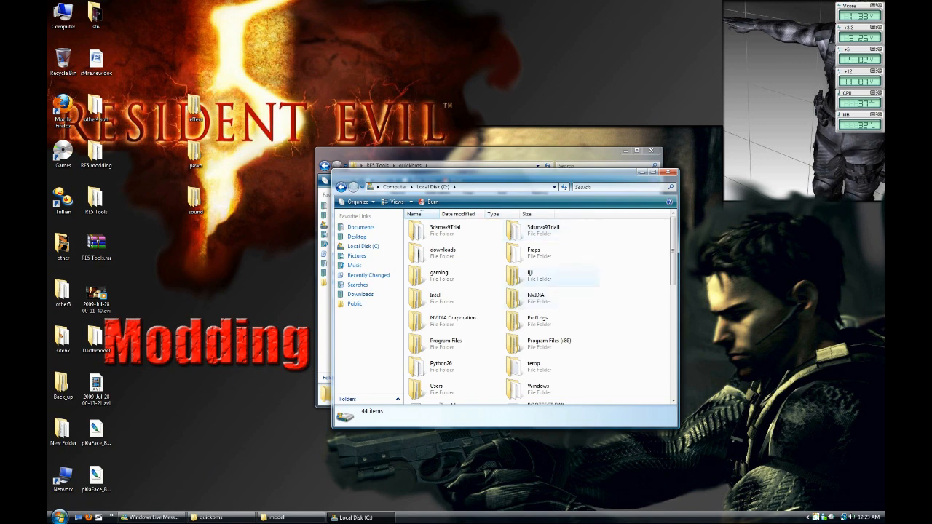
double_click(439, 273)
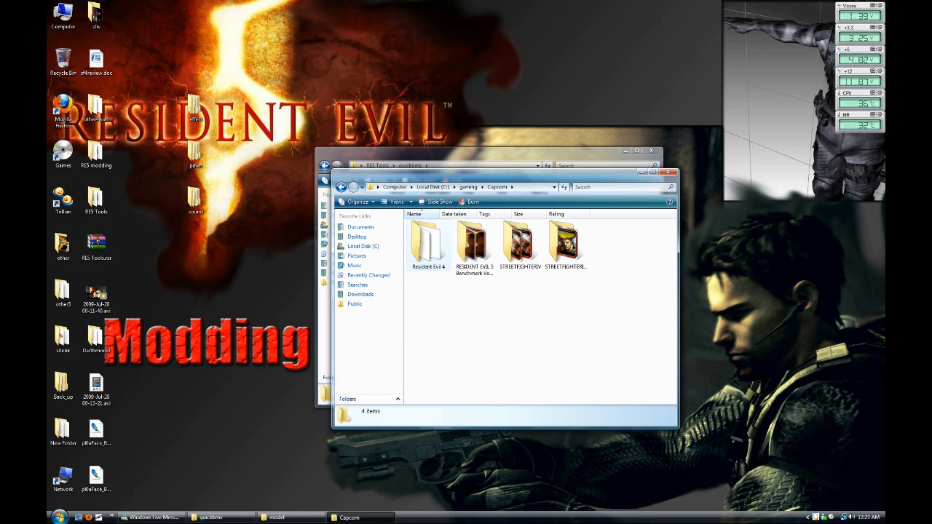
double_click(473, 242)
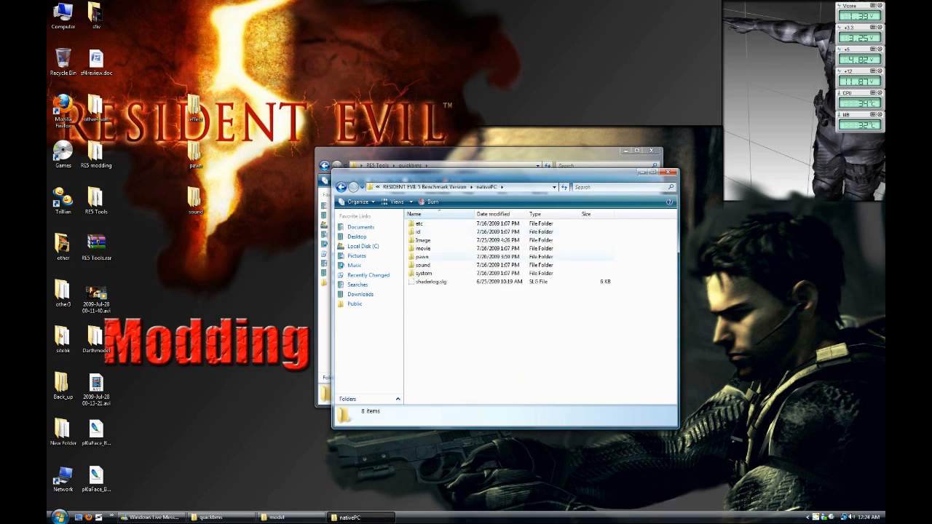
mouse_move(422, 256)
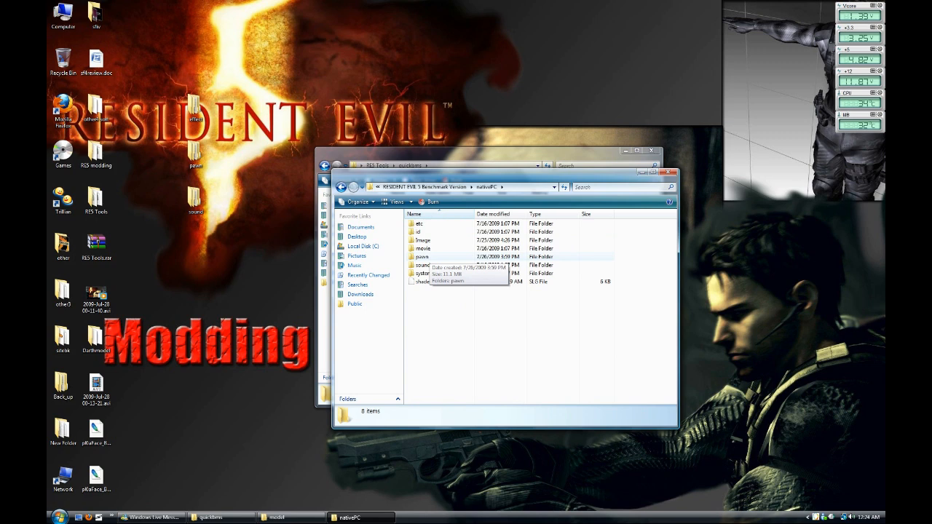
double_click(422, 256)
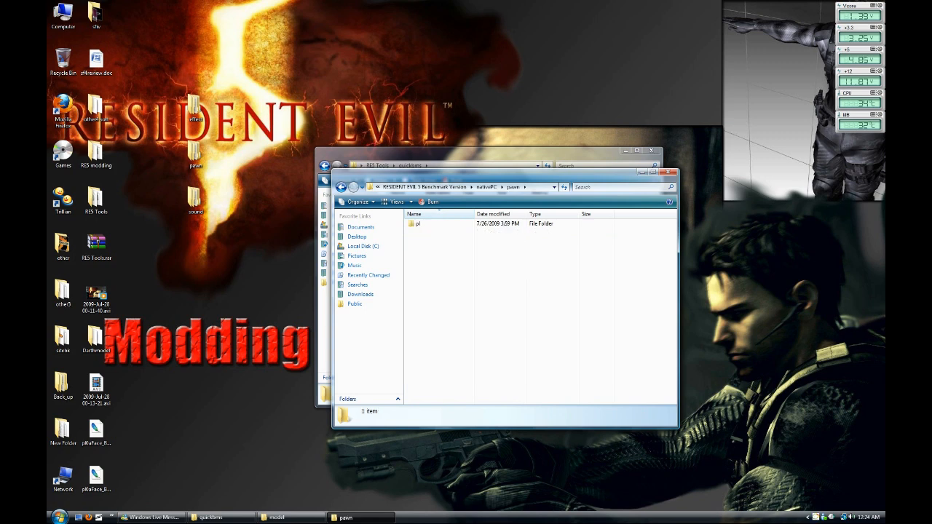
double_click(417, 223)
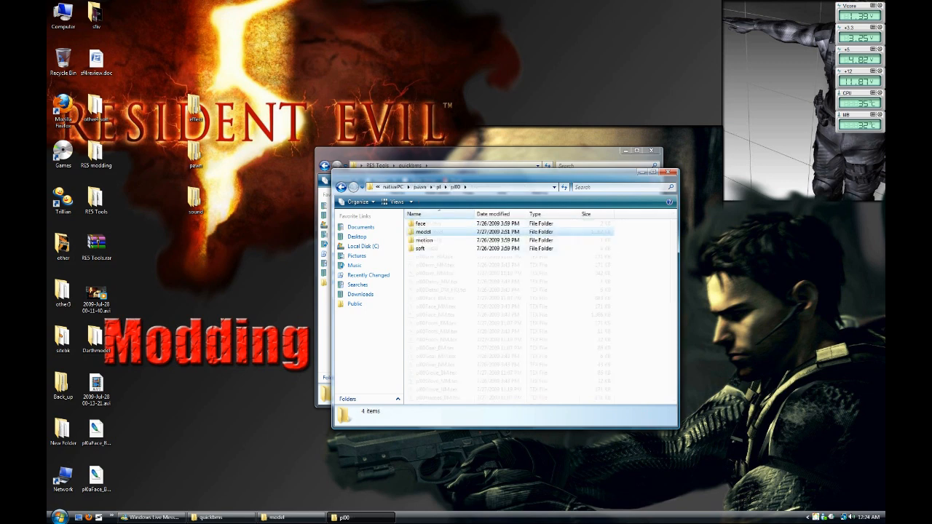
double_click(423, 232)
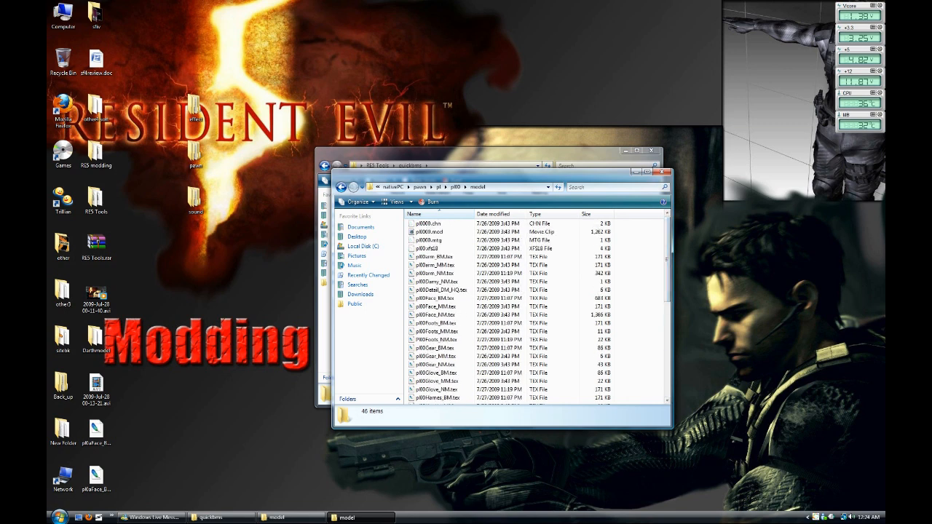
scroll("down", 3)
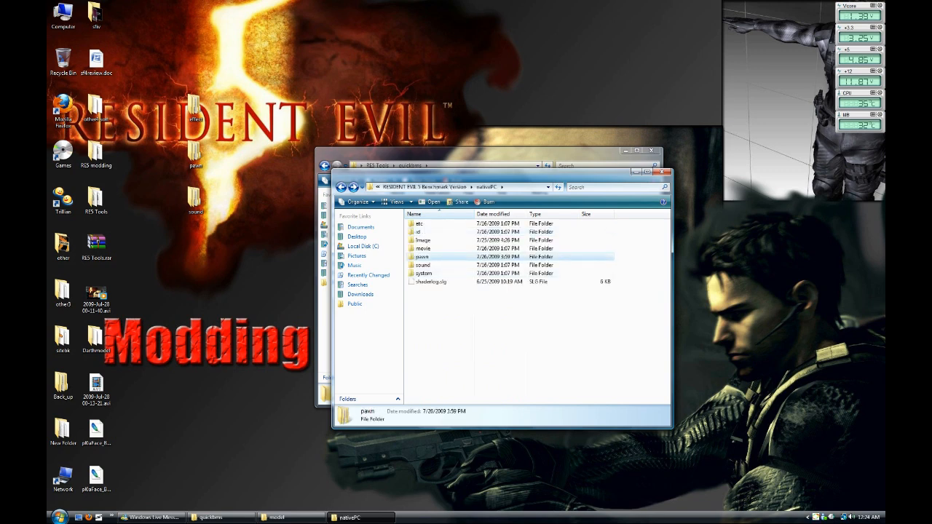
Step: Open uPl00ChrisNormal.arc from the RE5 Benchmark nativePC Image Archive folder in HxD
double_click(422, 257)
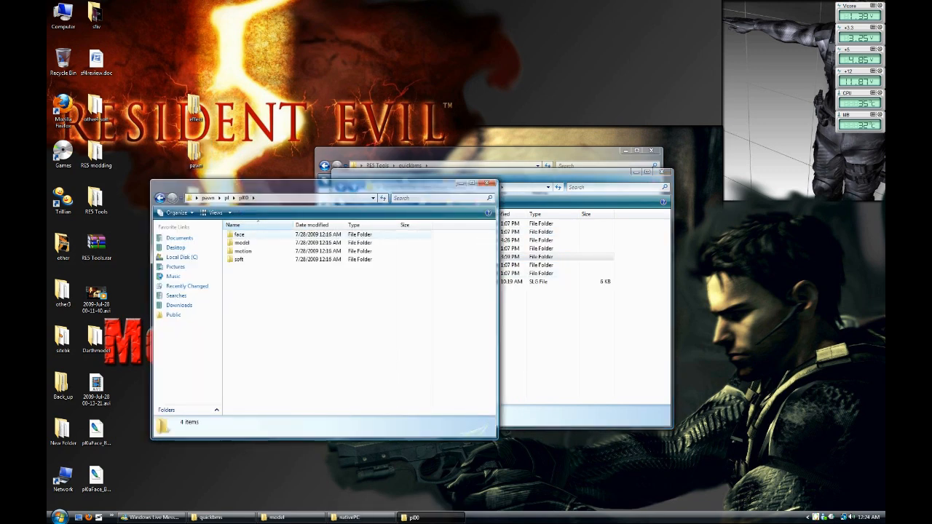
double_click(242, 243)
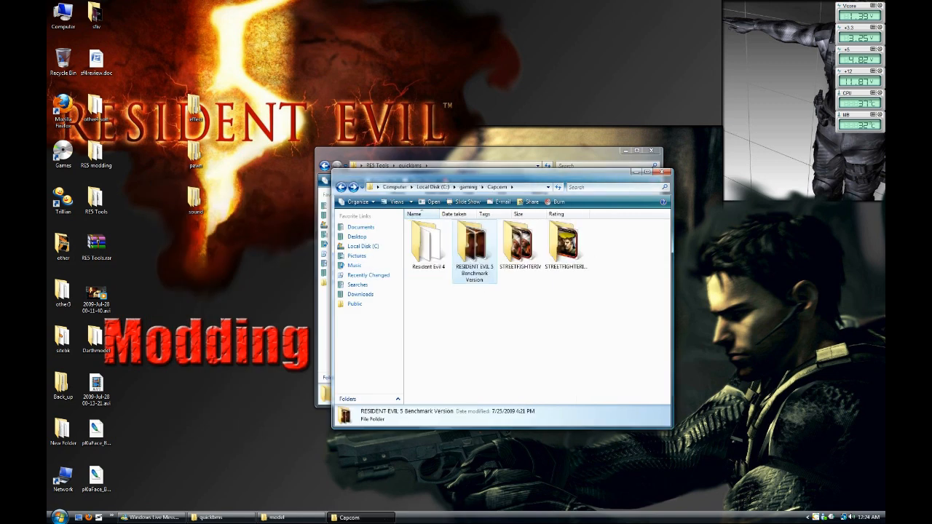
double_click(474, 244)
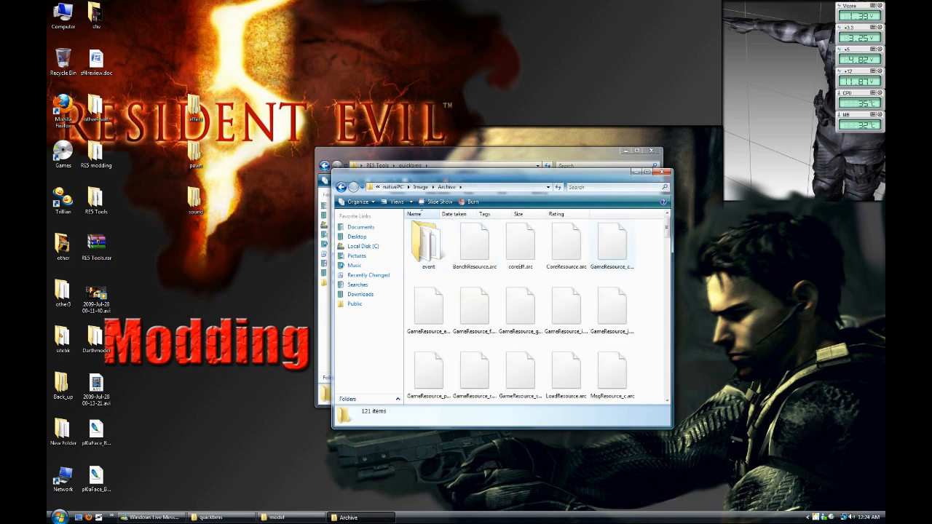
scroll("down", 3)
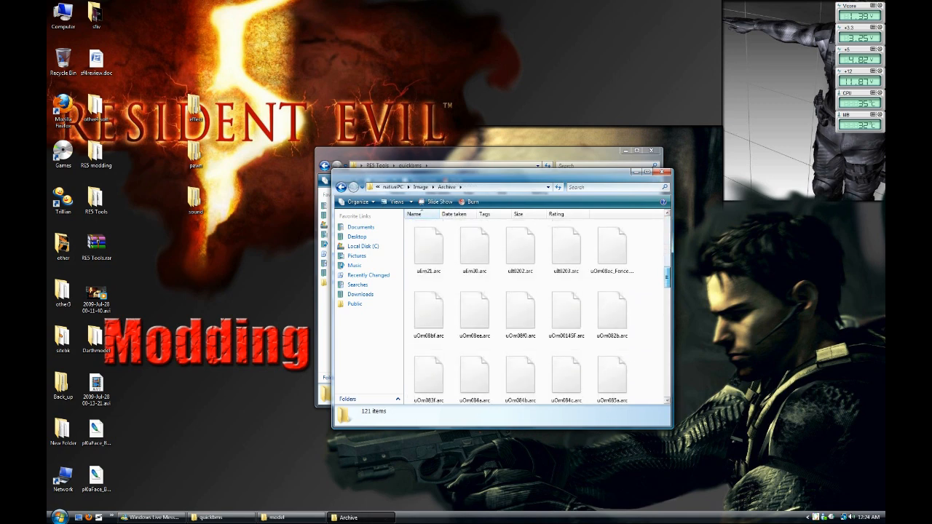
scroll("down", 3)
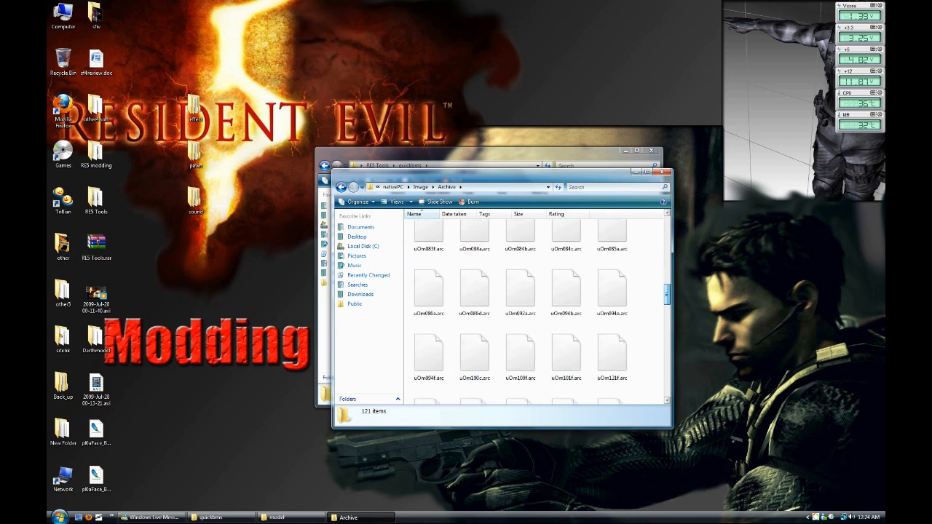
scroll("down", 3)
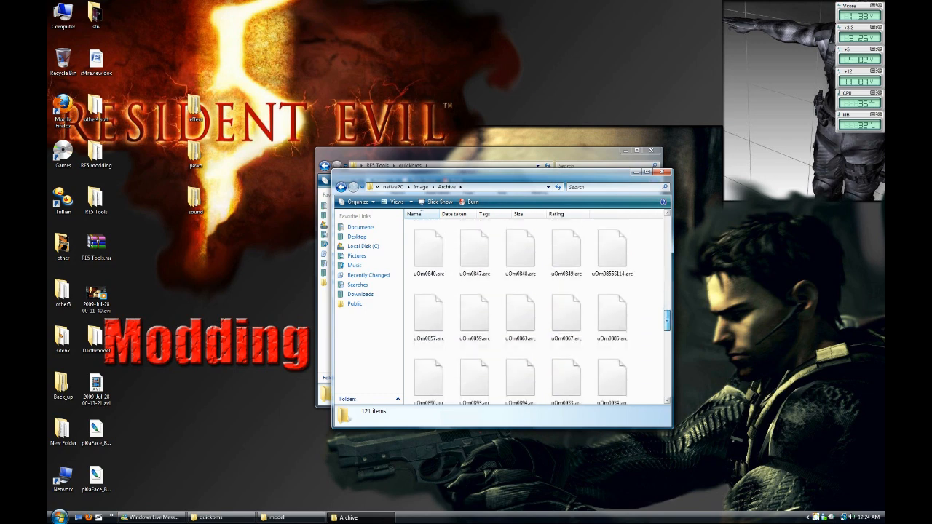
scroll("down", 3)
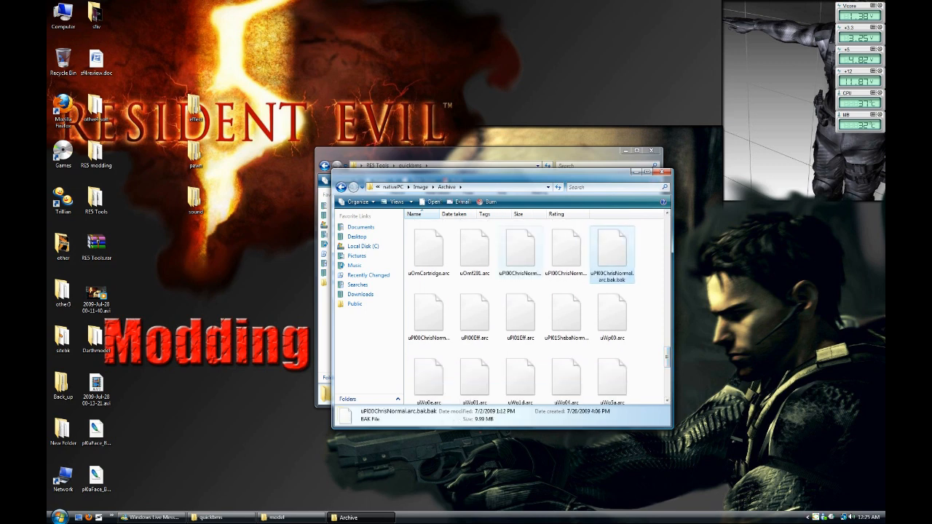
left_click(521, 251)
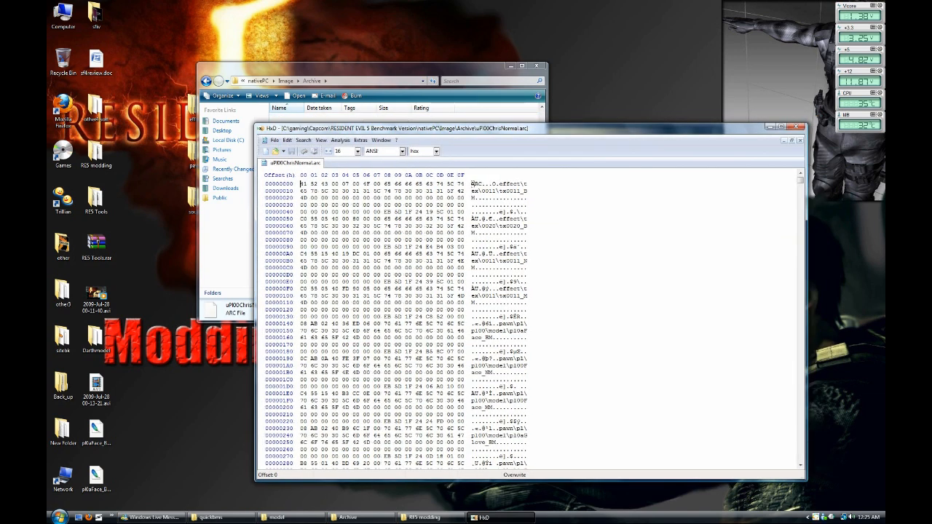
Step: Search HxD for pl0aFace_BM and dismiss the not-found message
right_click(96, 477)
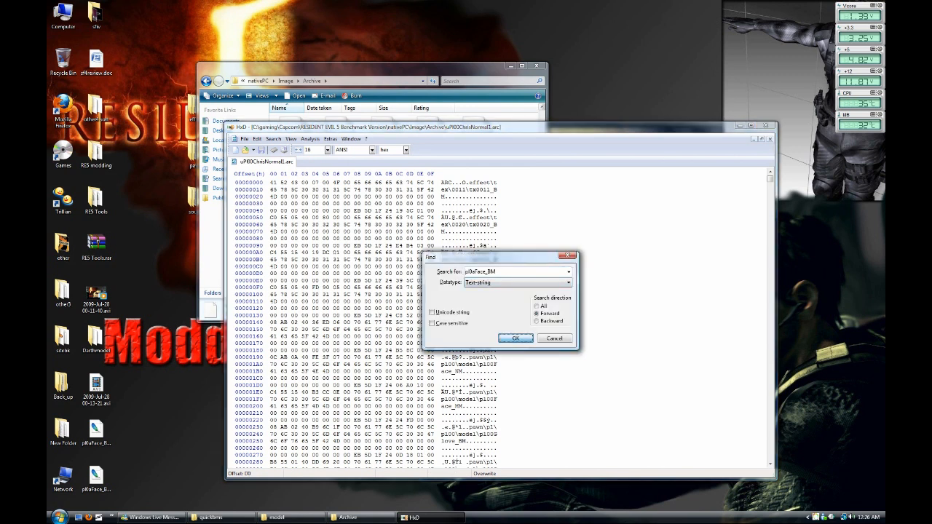
left_click(516, 338)
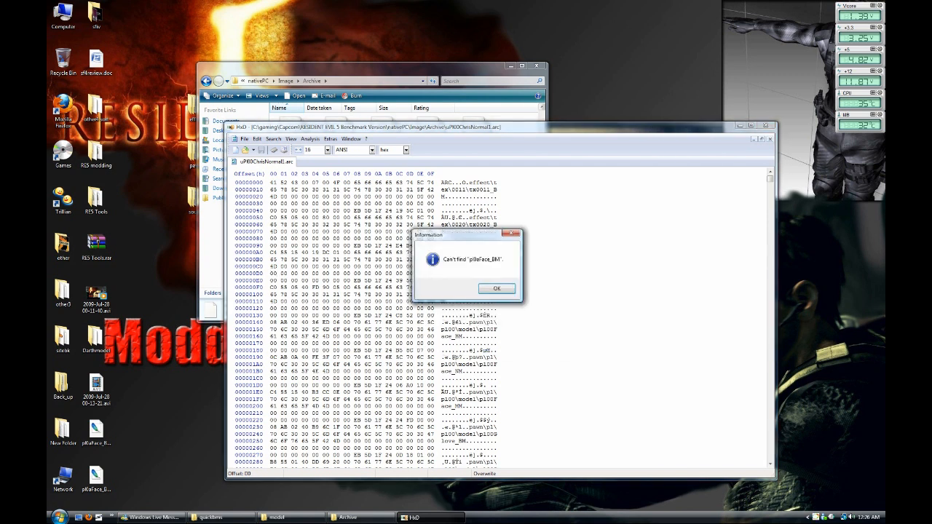
left_click(496, 289)
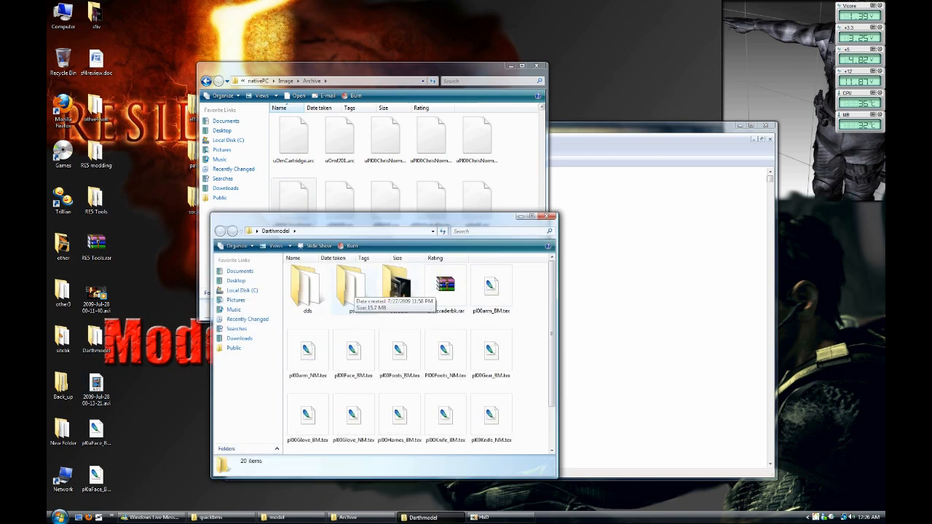
Step: Copy the pl00Harnes_BM name, find it in the archive, then close HxD
right_click(399, 362)
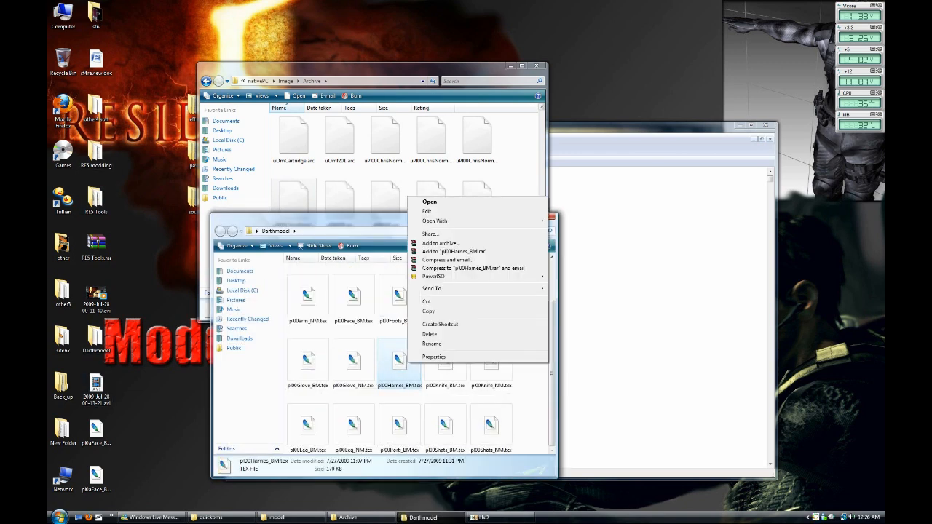
left_click(431, 344)
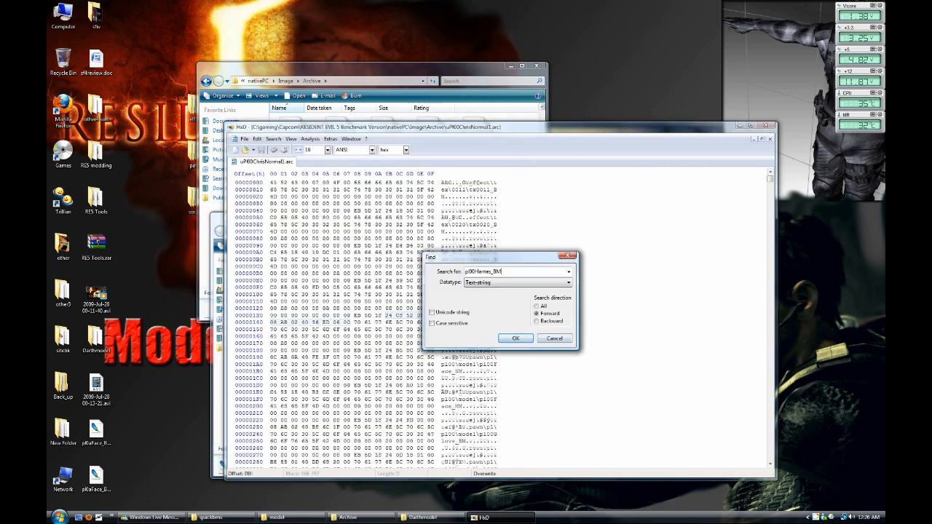
left_click(516, 338)
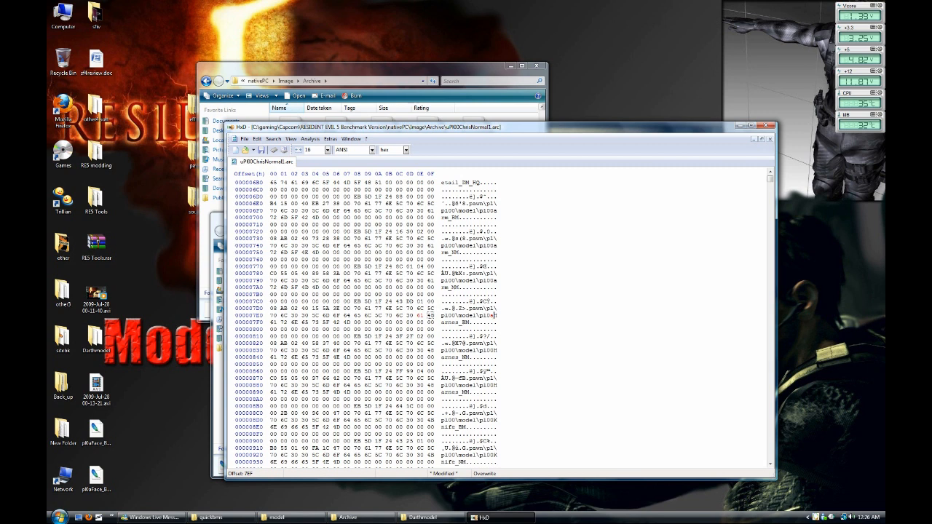
left_click(245, 139)
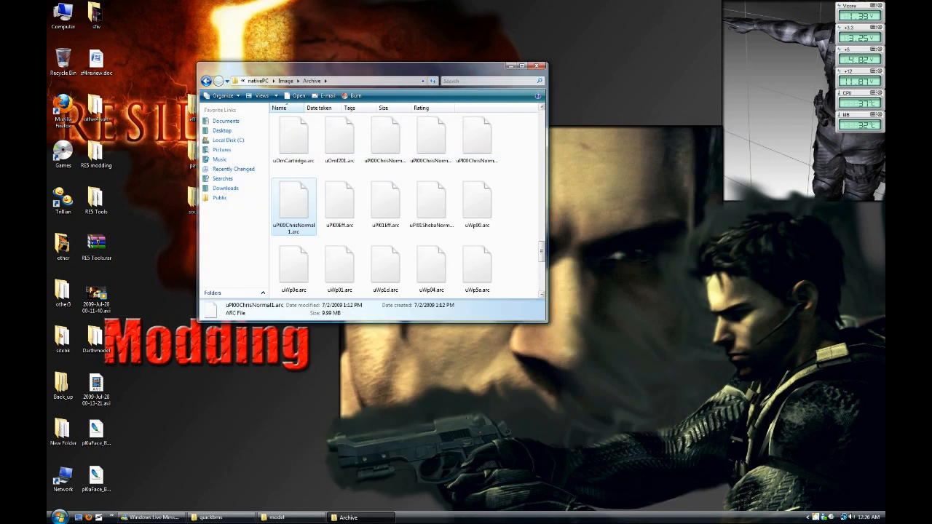
Step: Navigate from nativePC through pawn and pl into the pl00 model folder
left_click(207, 81)
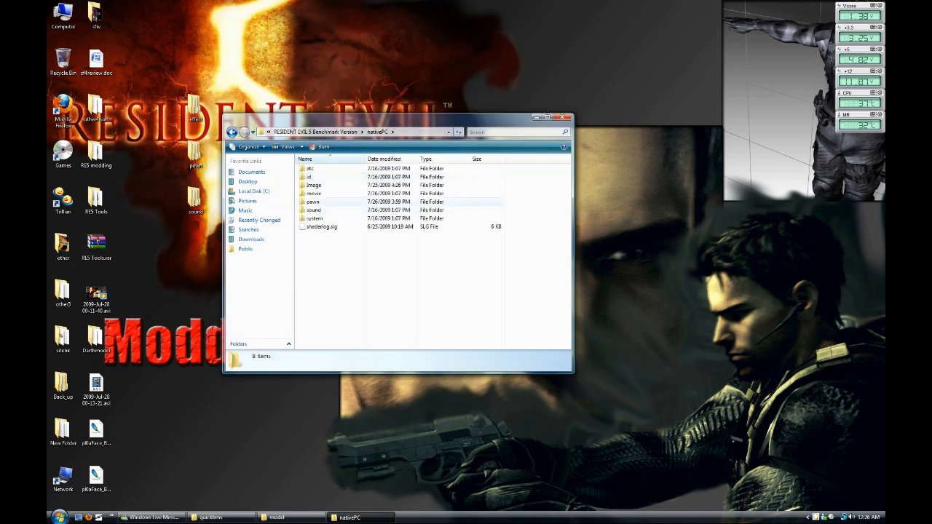
double_click(313, 202)
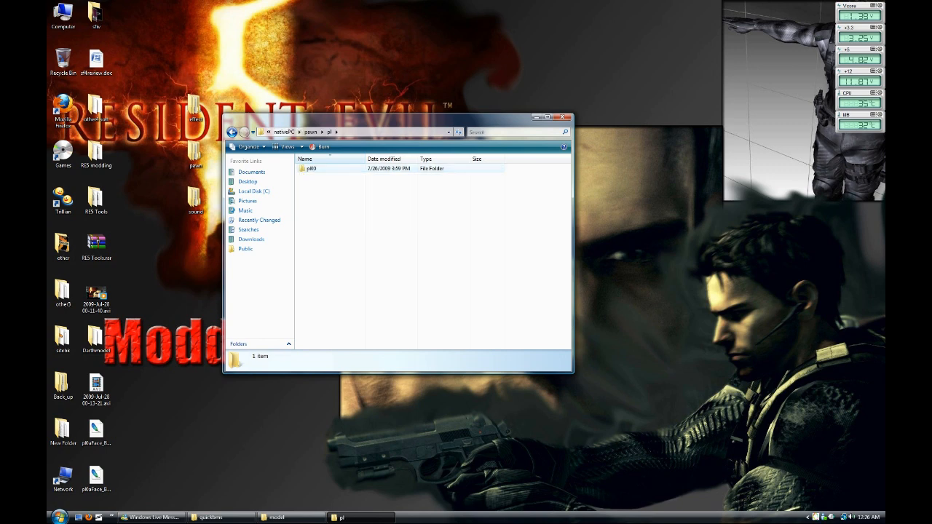
double_click(311, 168)
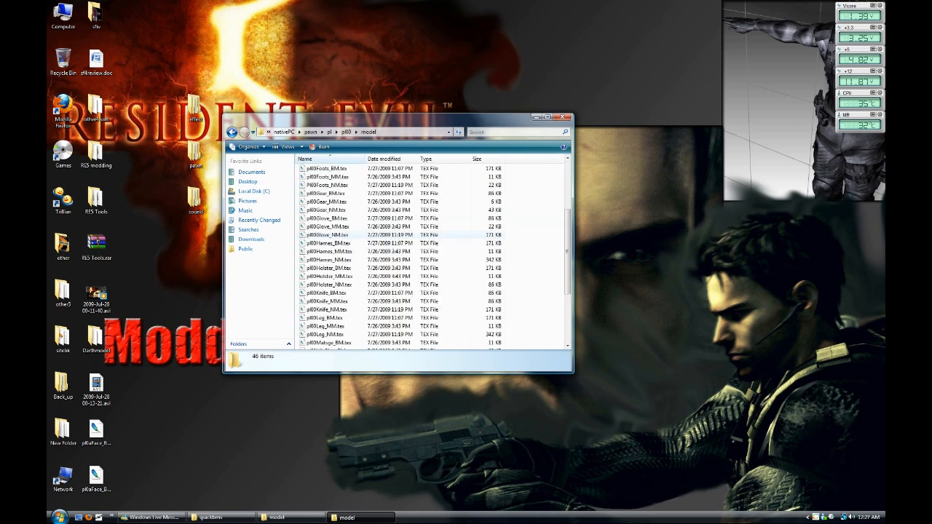